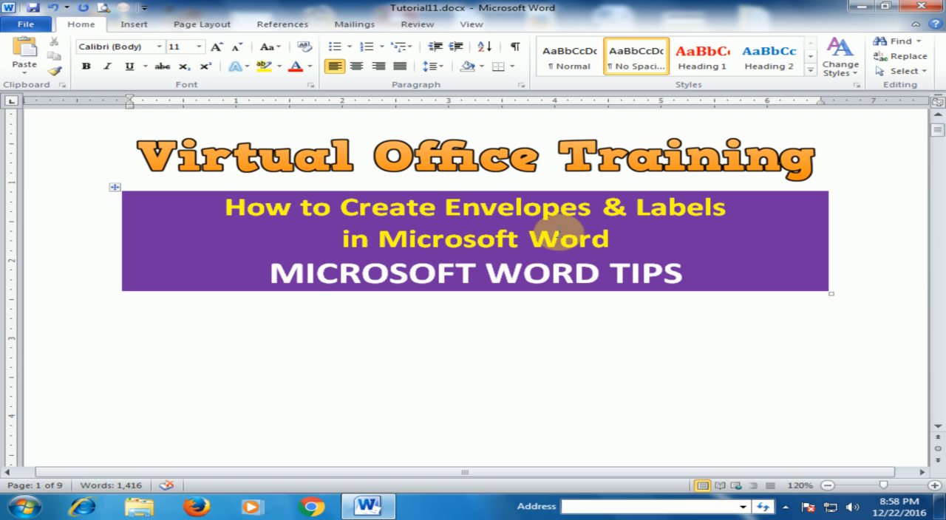
pyautogui.moveTo(432, 244)
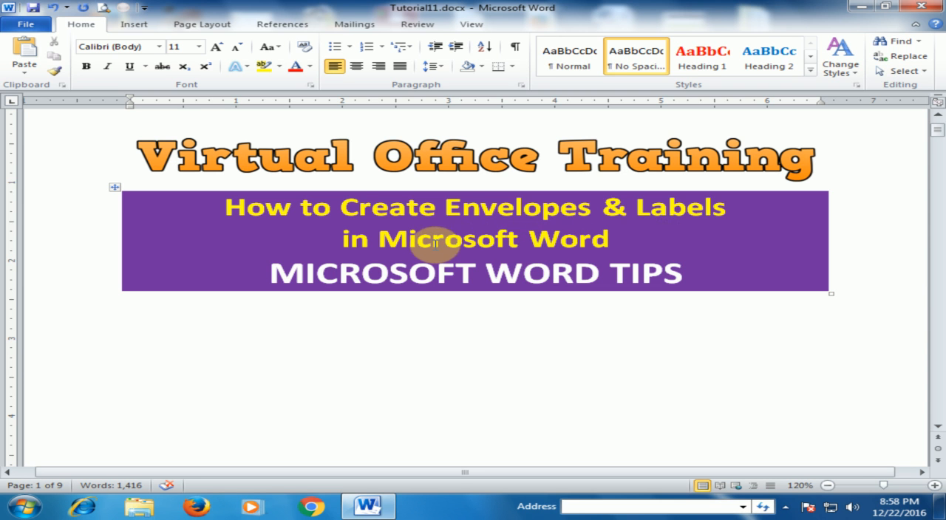
pyautogui.moveTo(507, 238)
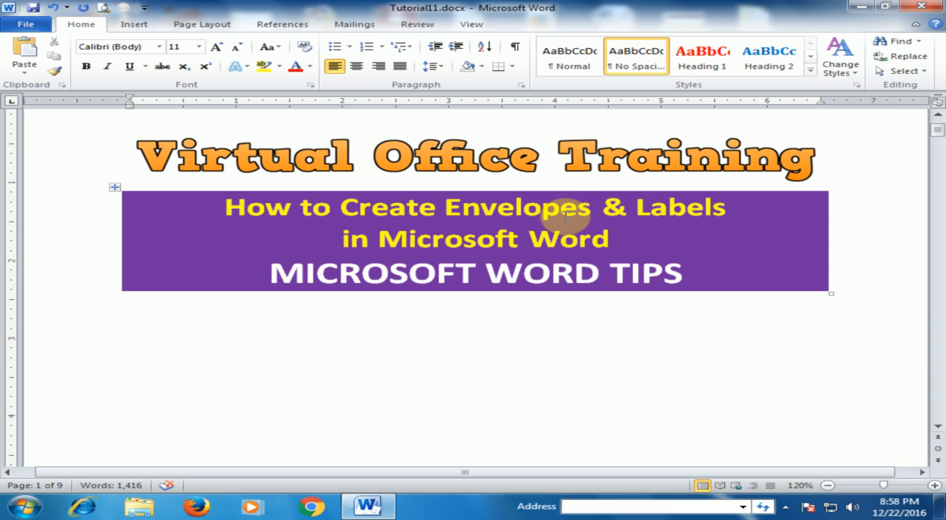
# Bring up the Envelopes and Labels dialog from the Mailings tools, insertion point below the title banner.
pyautogui.click(131, 327)
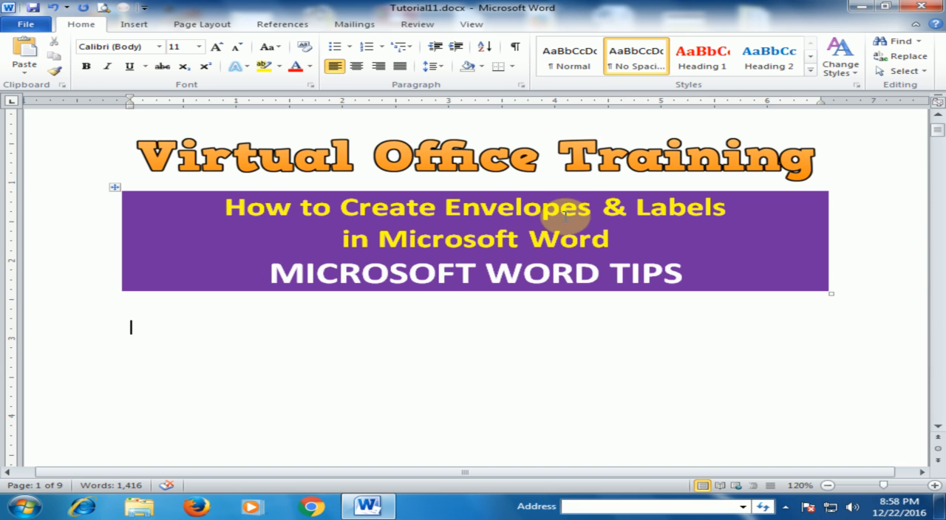
pyautogui.moveTo(442, 14)
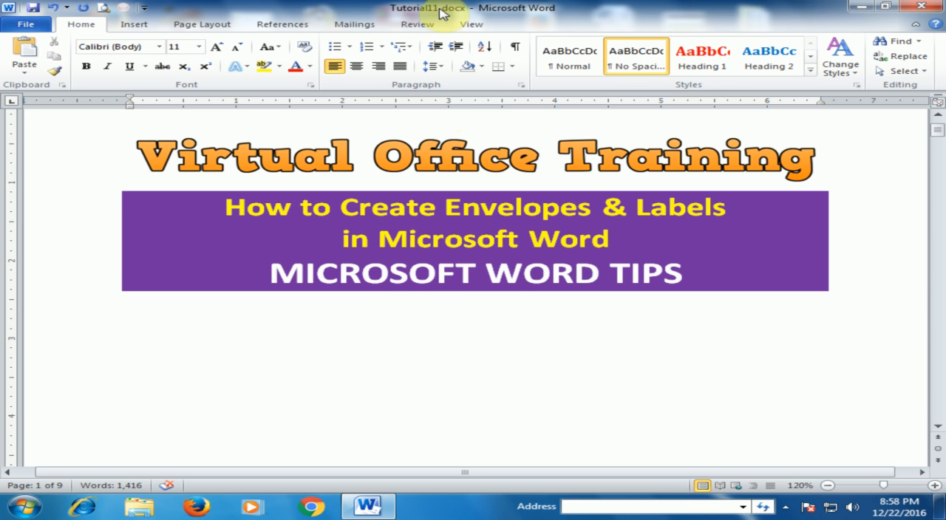
pyautogui.click(354, 24)
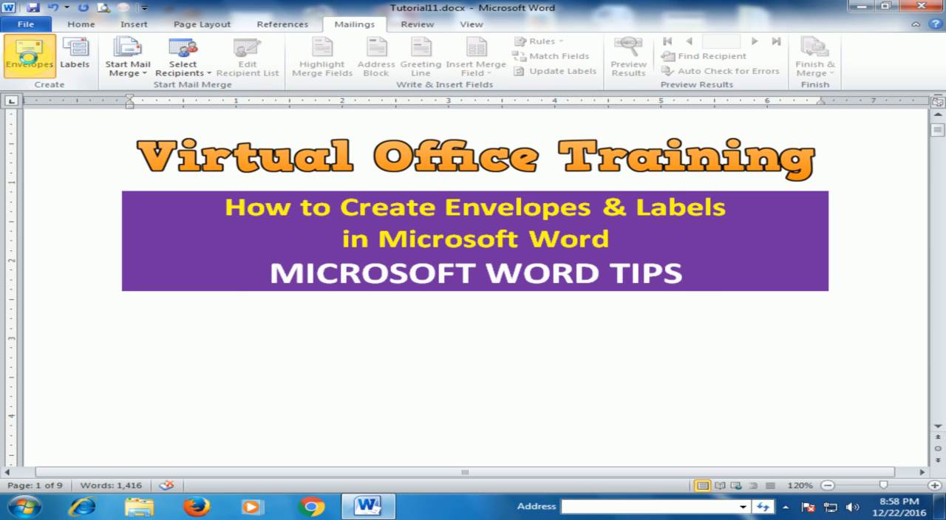
pyautogui.click(29, 56)
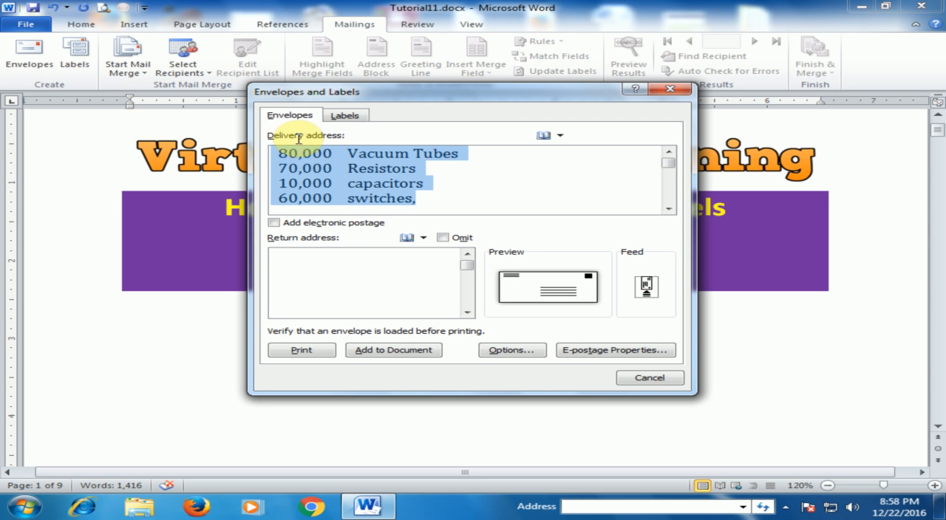
pyautogui.moveTo(344, 146)
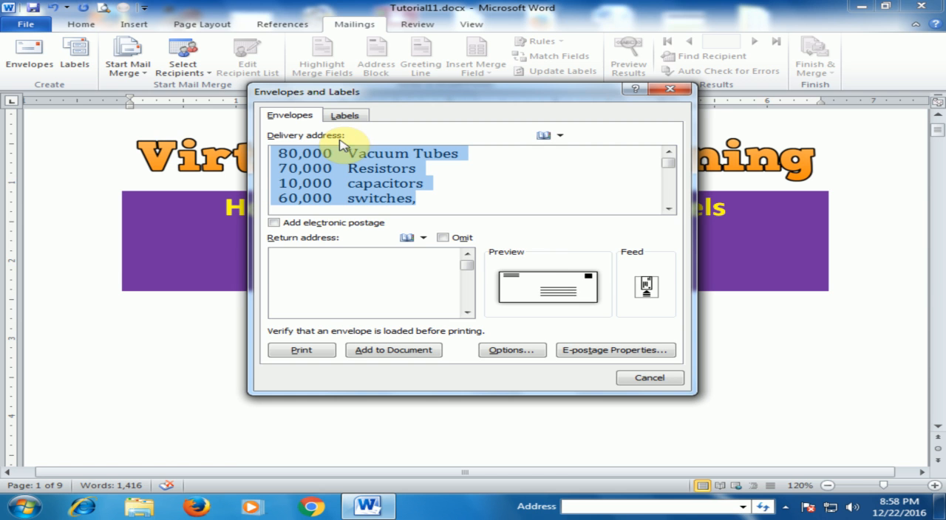
pyautogui.moveTo(619, 310)
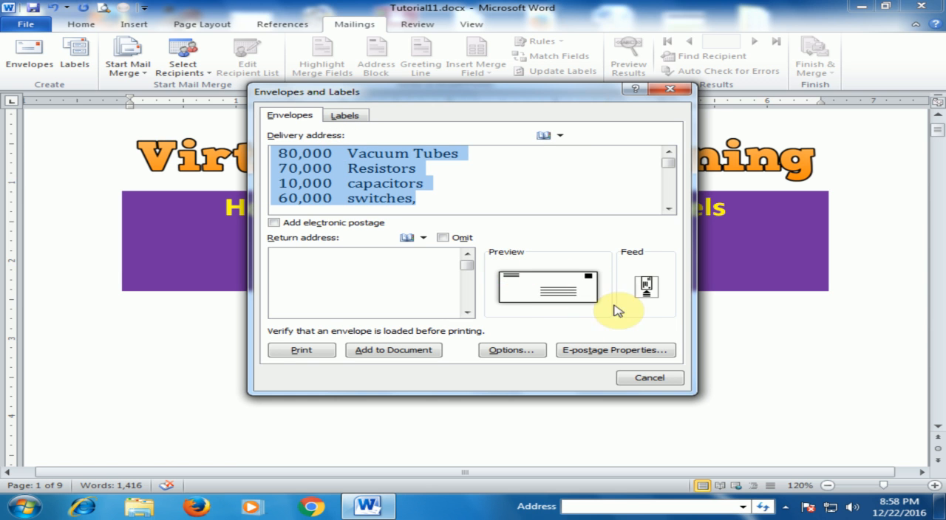
pyautogui.moveTo(558, 296)
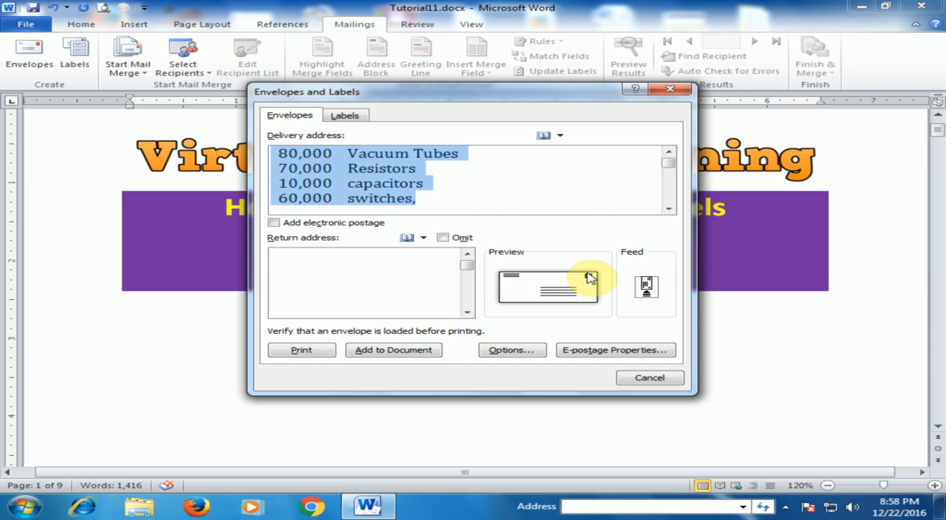
pyautogui.moveTo(549, 297)
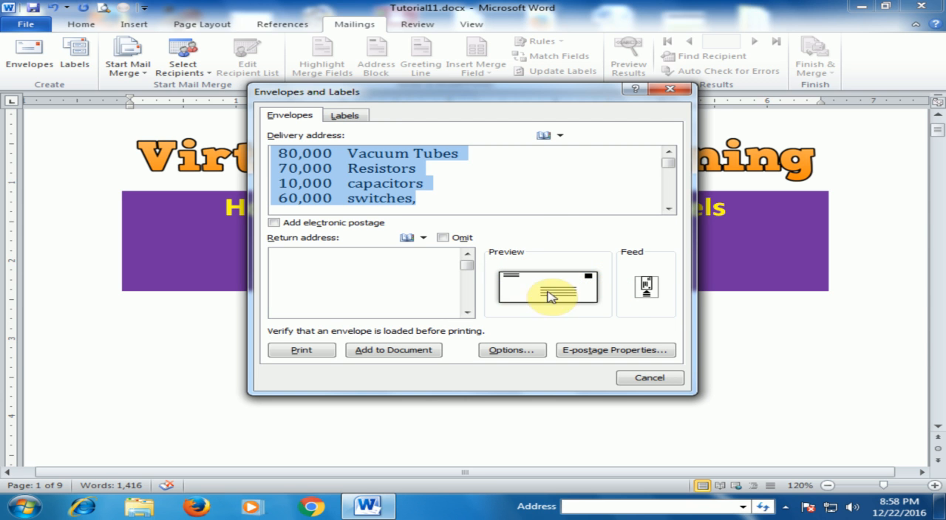
pyautogui.moveTo(553, 294)
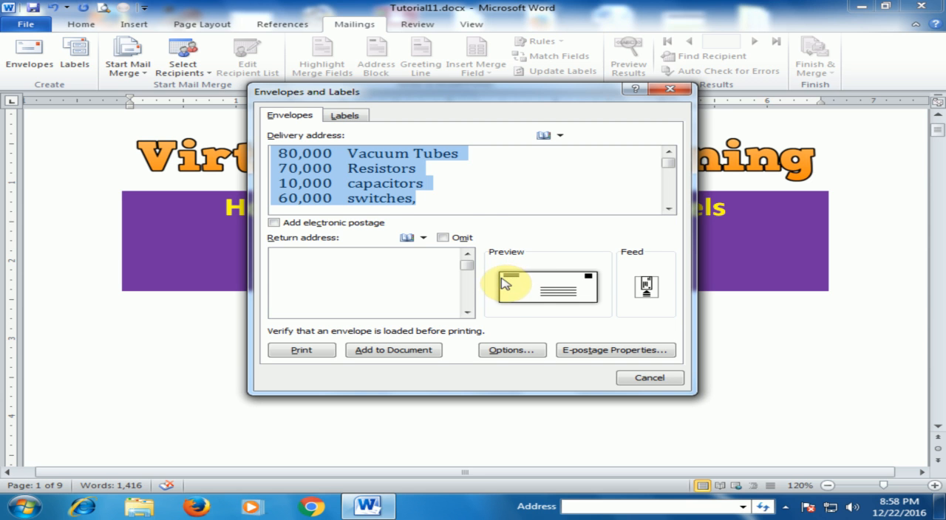
pyautogui.moveTo(521, 283)
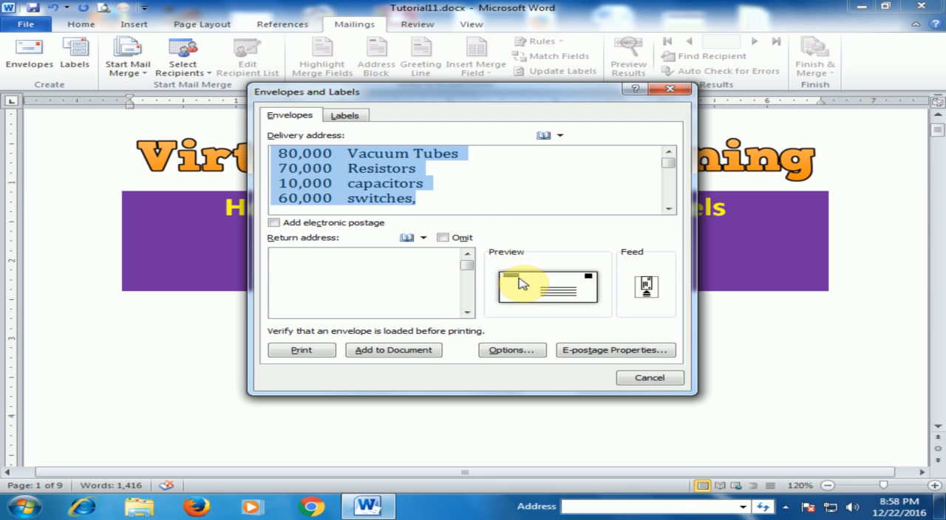
pyautogui.moveTo(272, 144)
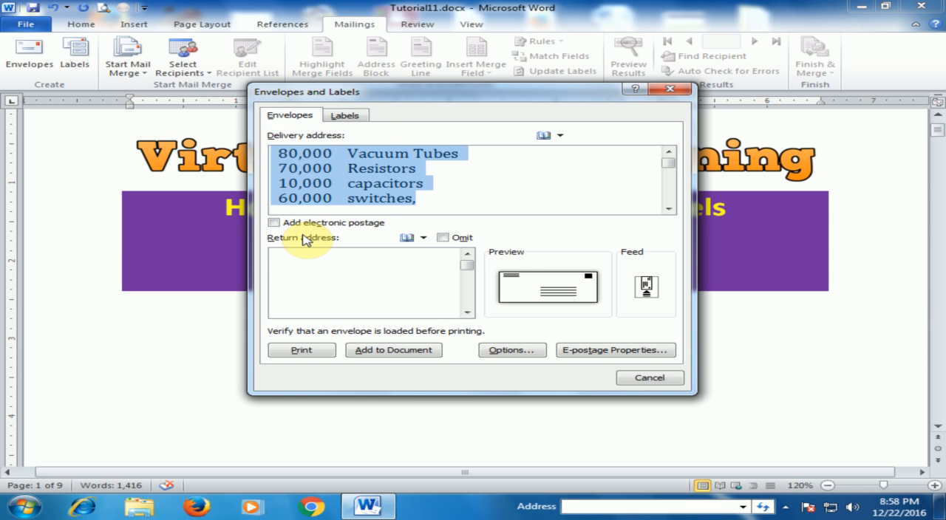
pyautogui.write('B')
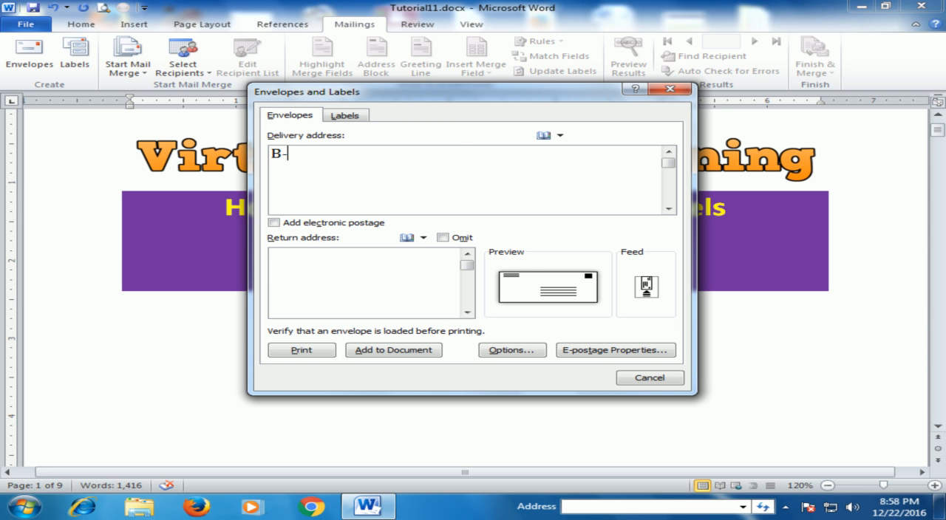
pyautogui.write('-02 S')
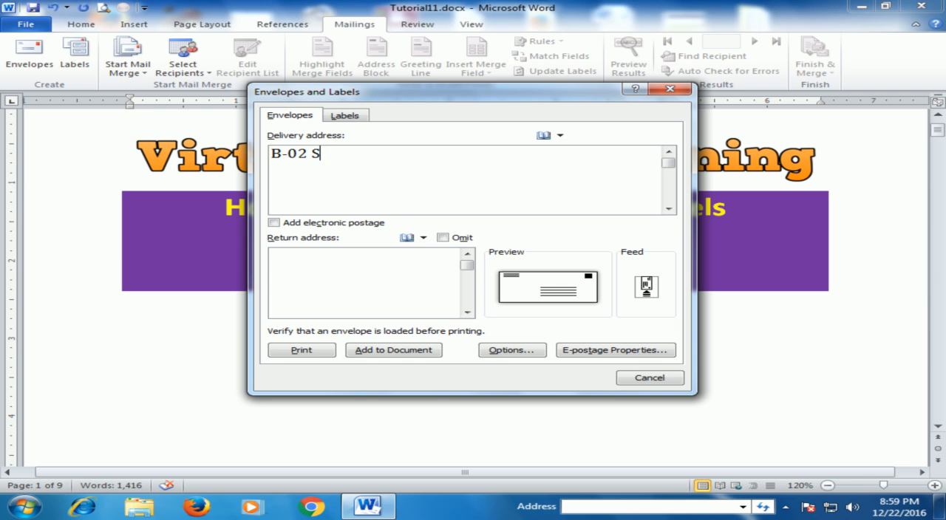
pyautogui.write('hop')
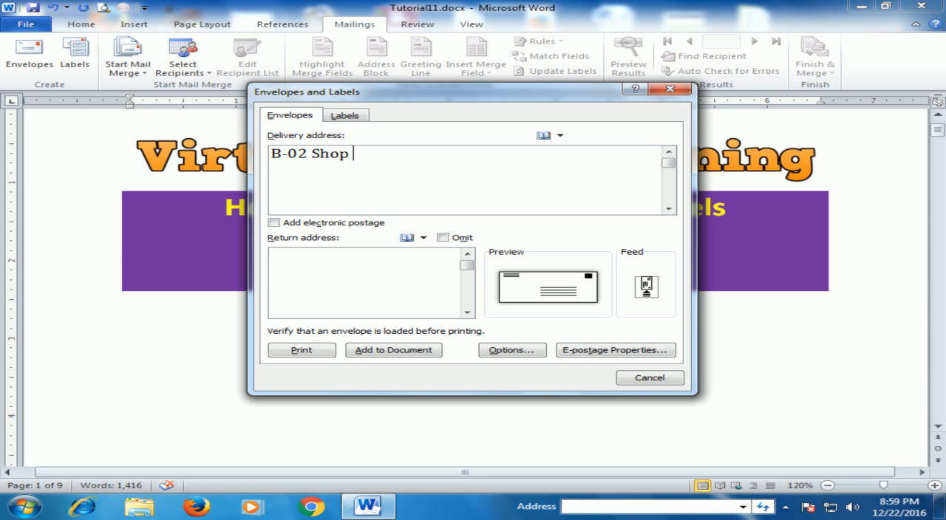
pyautogui.write('No')
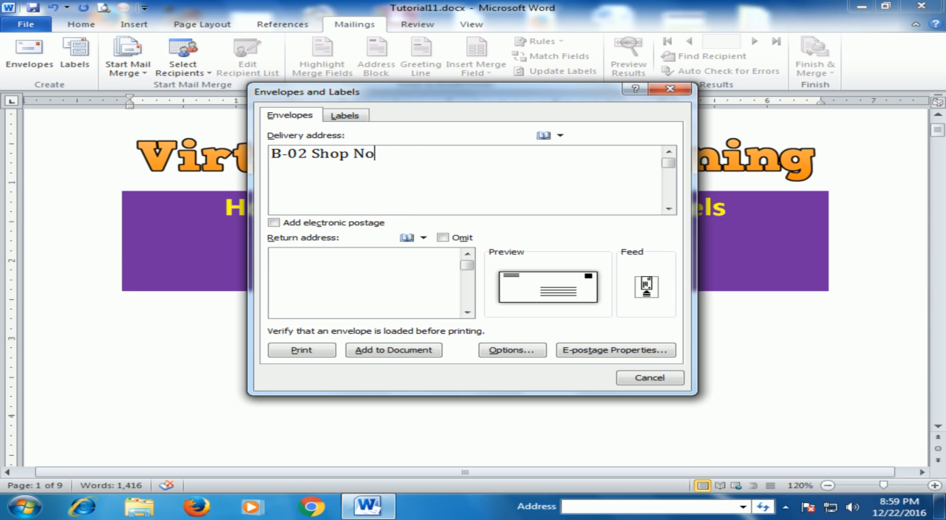
pyautogui.write('1')
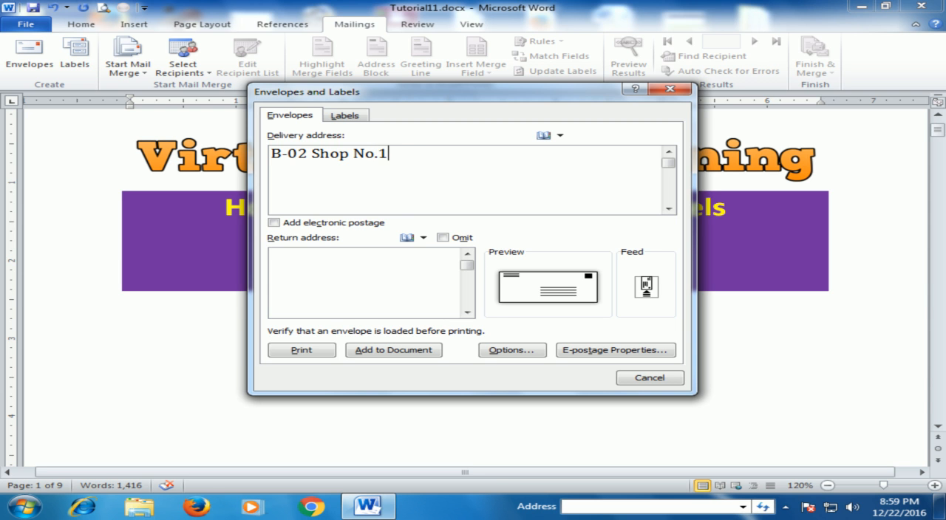
pyautogui.write('25')
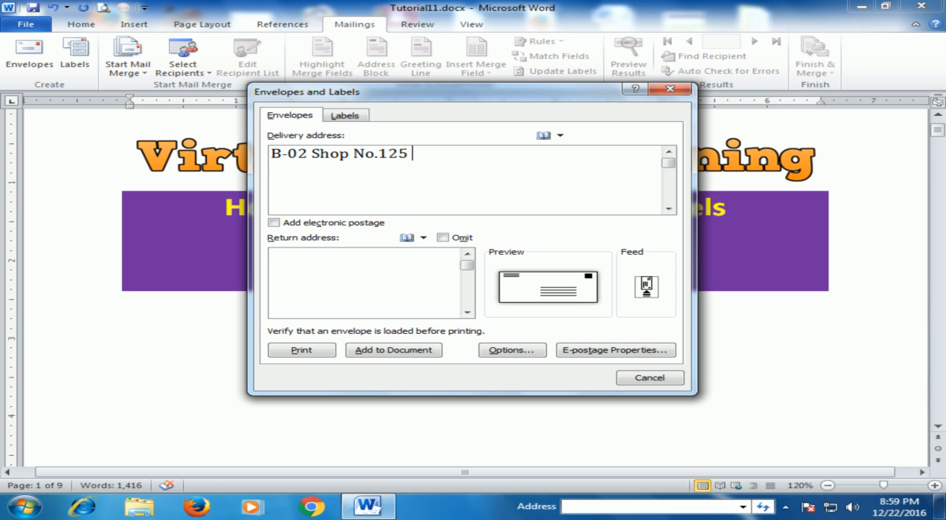
pyautogui.write('Saddar K')
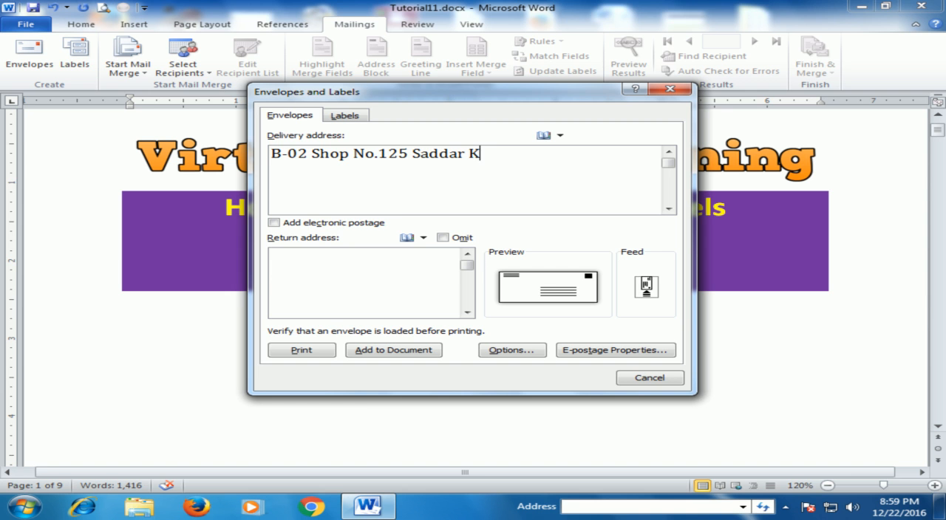
pyautogui.write('arachi')
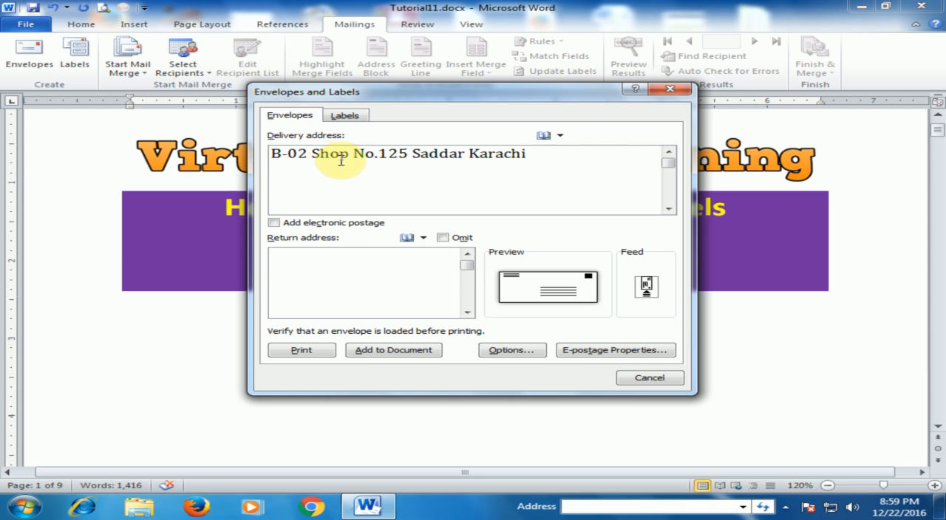
pyautogui.moveTo(489, 164)
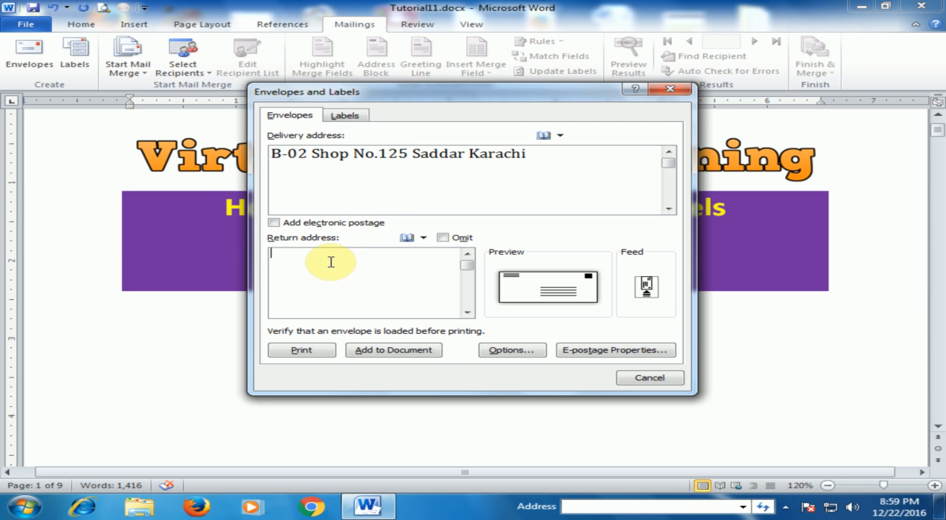
pyautogui.moveTo(193, 343)
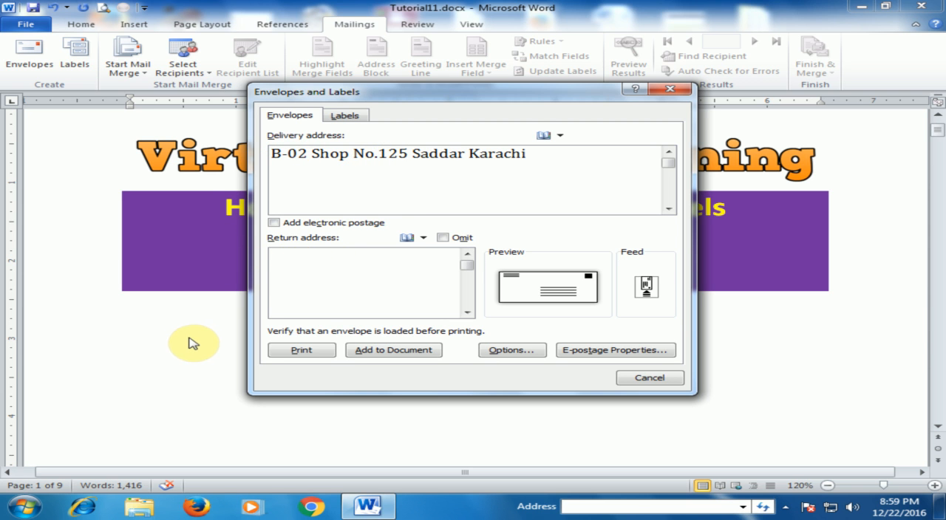
# Begin the return address with "D-01 Floor No.125", correcting a stray B.
pyautogui.click(369, 284)
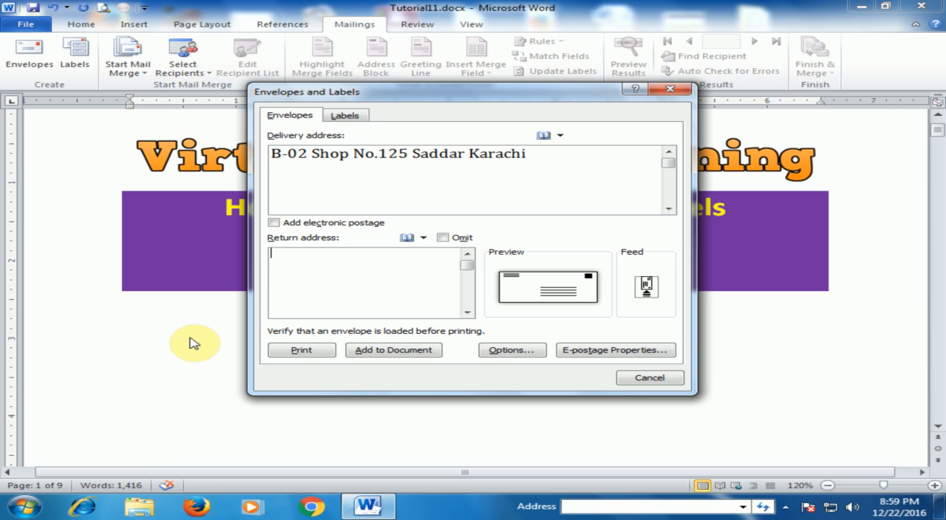
pyautogui.write('D')
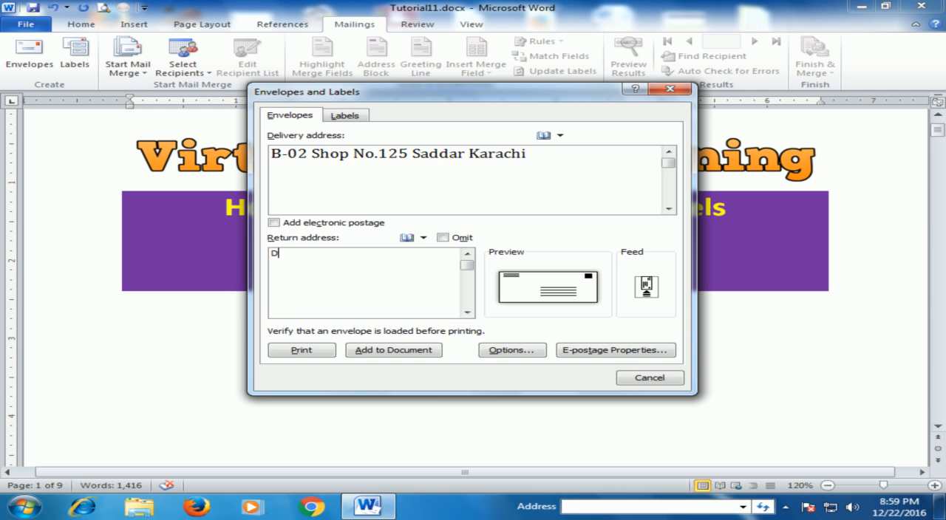
pyautogui.write('-01')
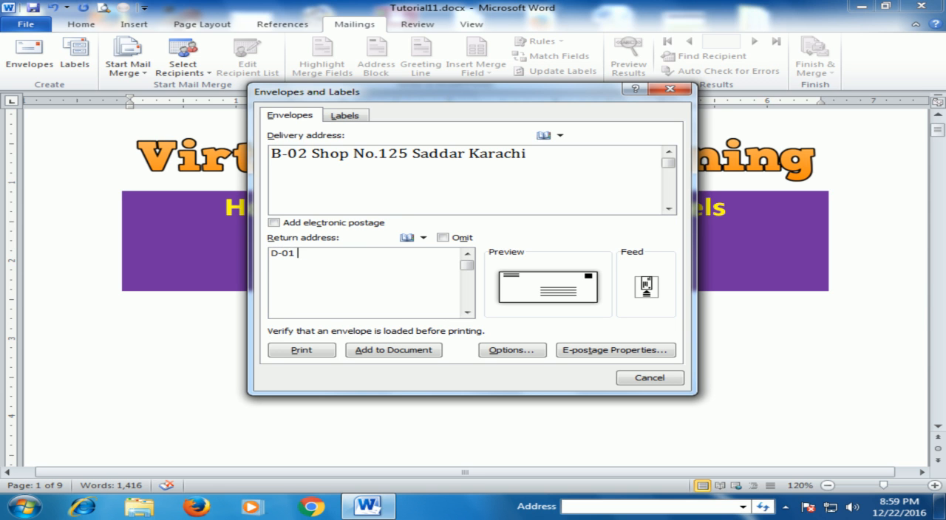
pyautogui.write('Fl')
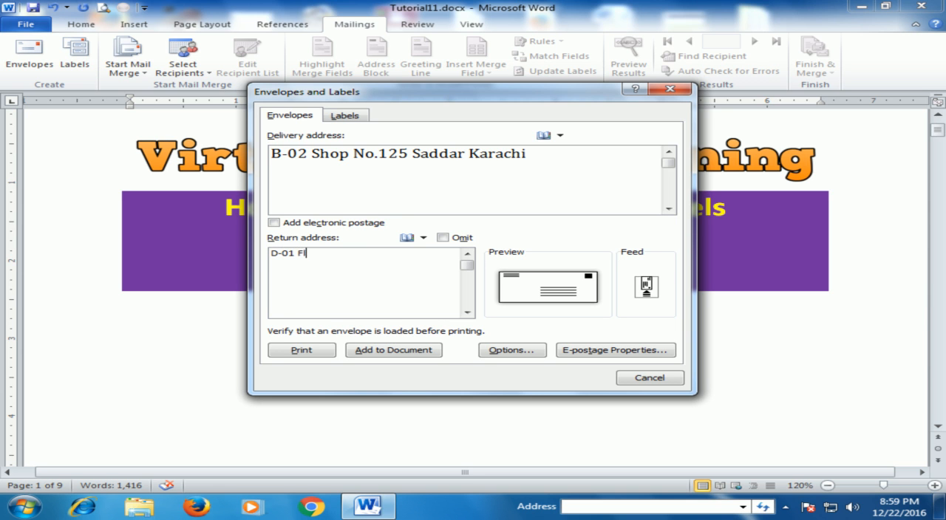
pyautogui.write('oor')
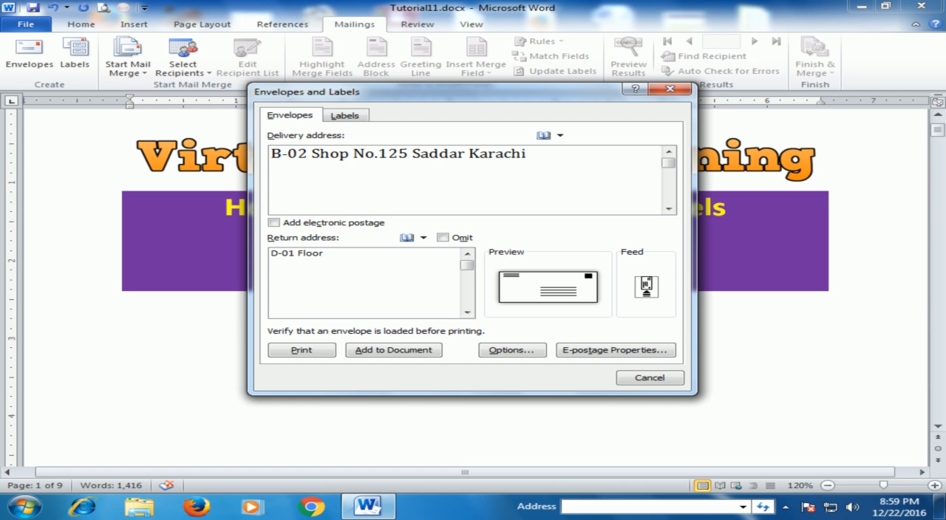
pyautogui.write('No.')
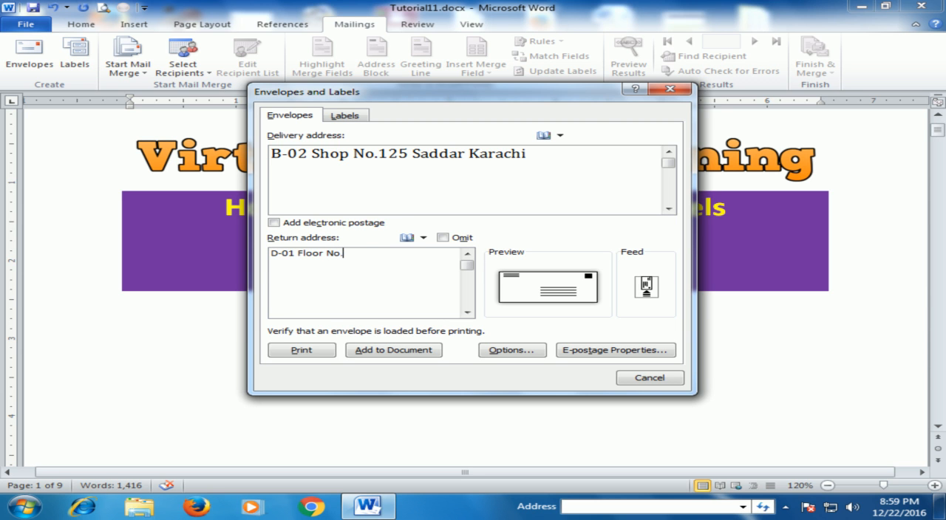
pyautogui.write('125')
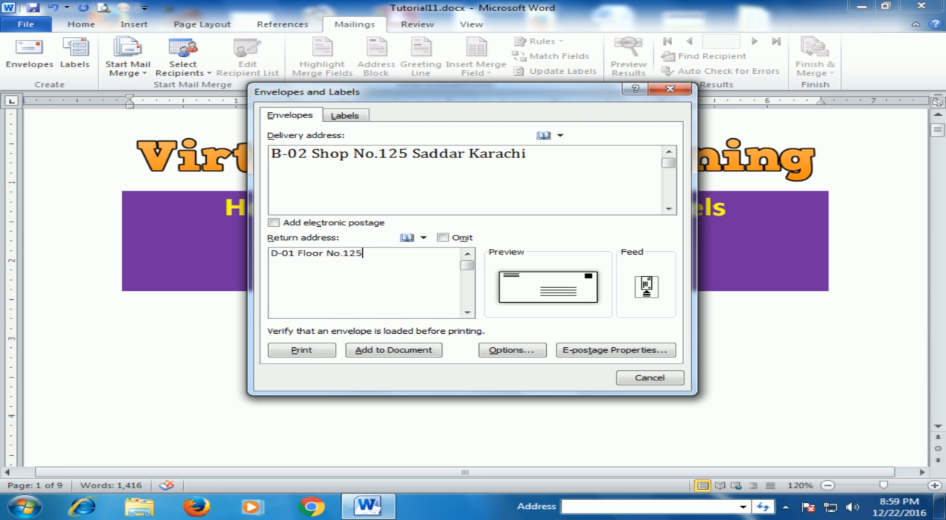
pyautogui.write('B')
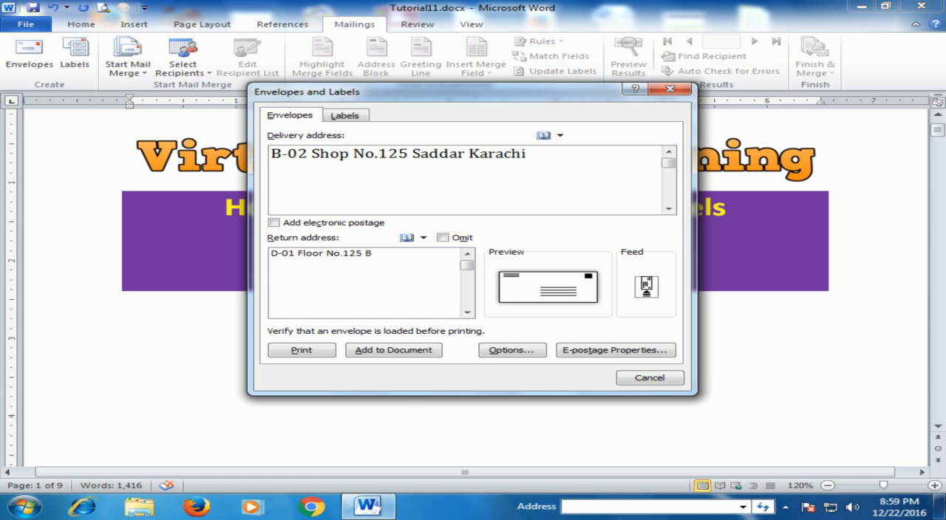
pyautogui.press('Backspace')
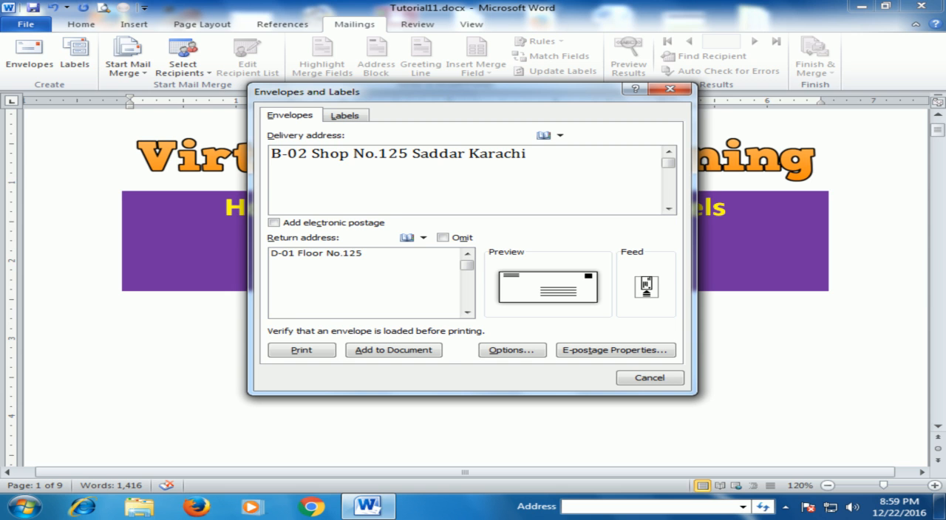
pyautogui.write('office')
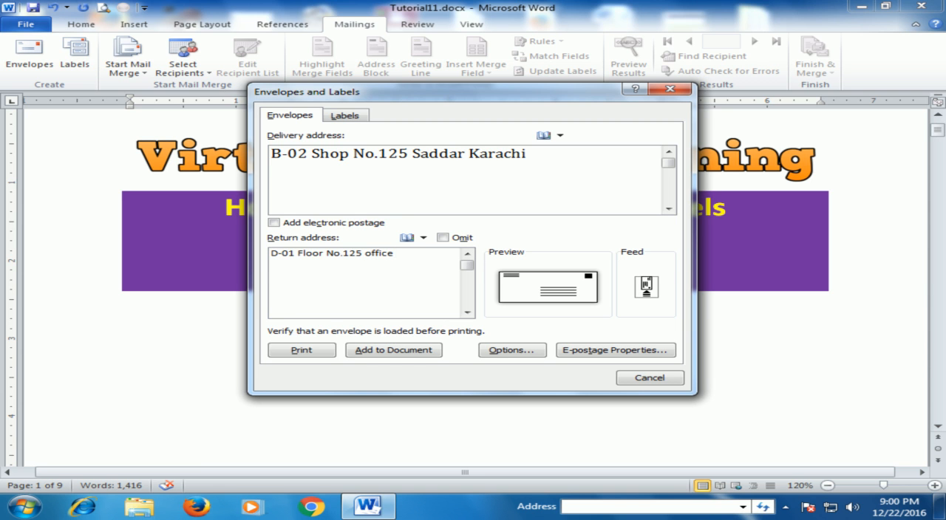
pyautogui.write('No.')
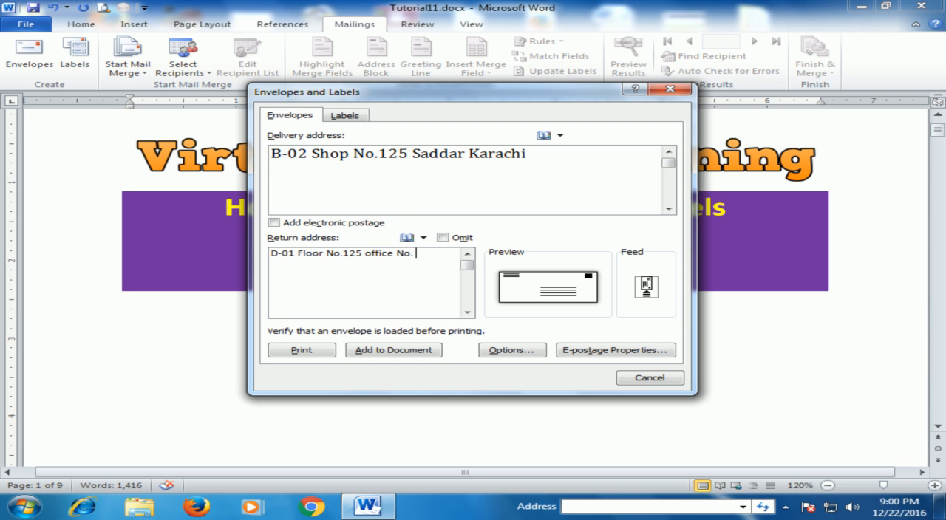
pyautogui.write('65')
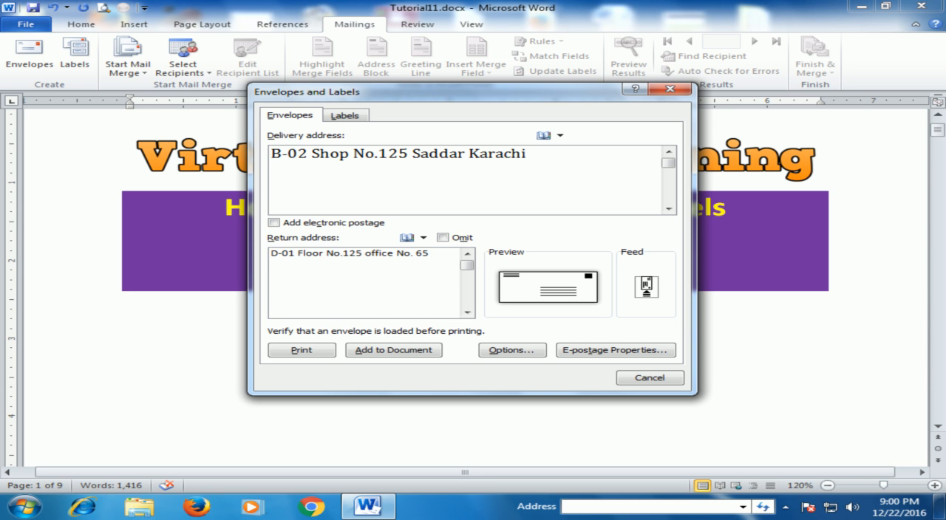
pyautogui.write('Cli')
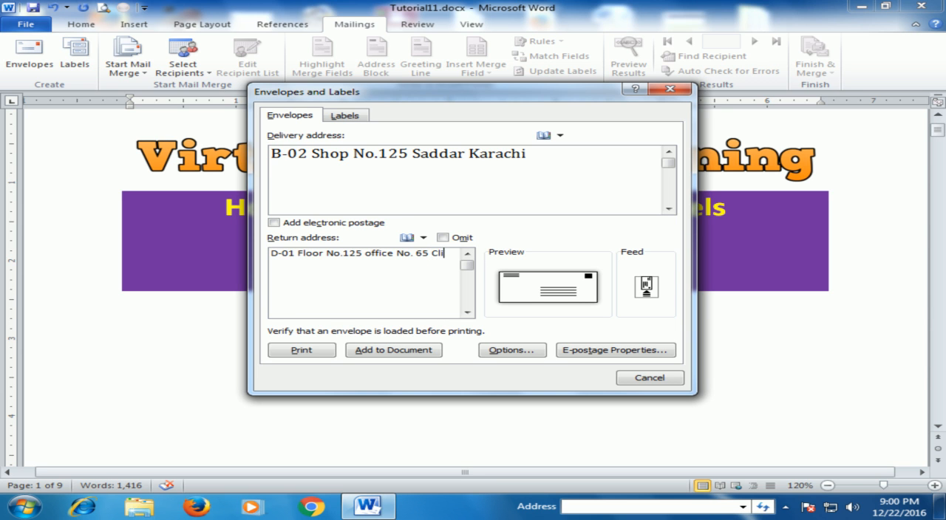
pyautogui.write('ftion')
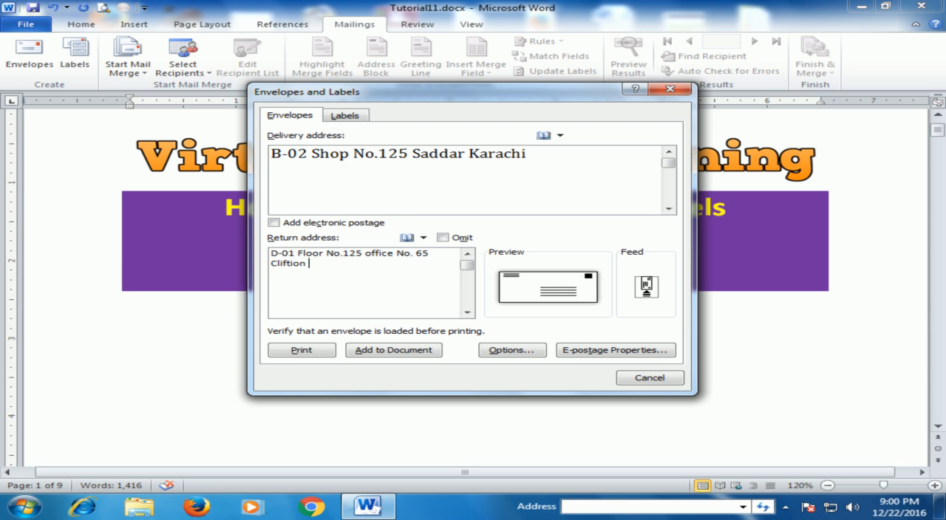
pyautogui.write('Kara')
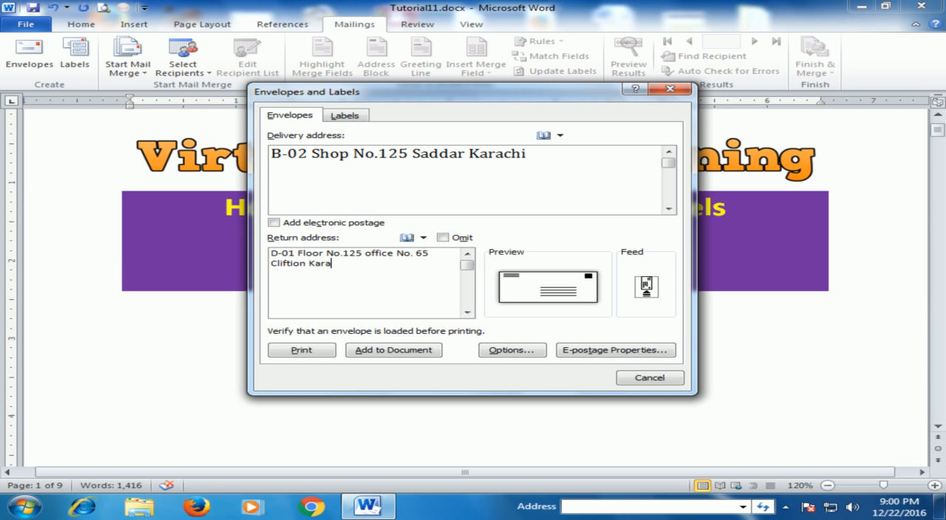
pyautogui.write('chi')
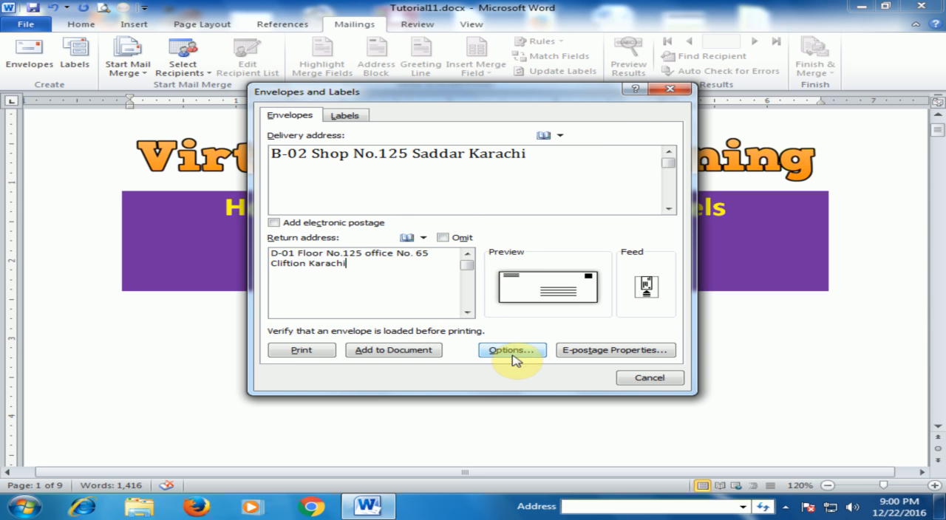
pyautogui.click(511, 349)
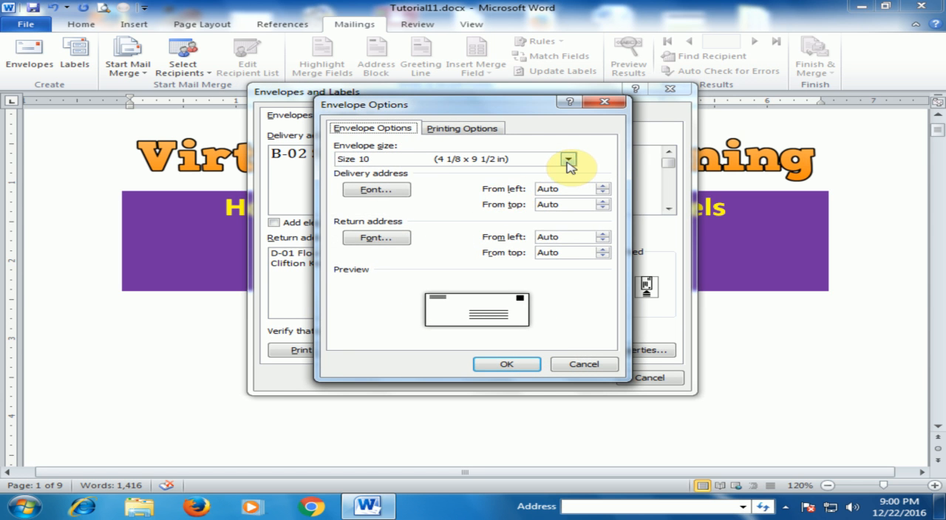
pyautogui.click(568, 159)
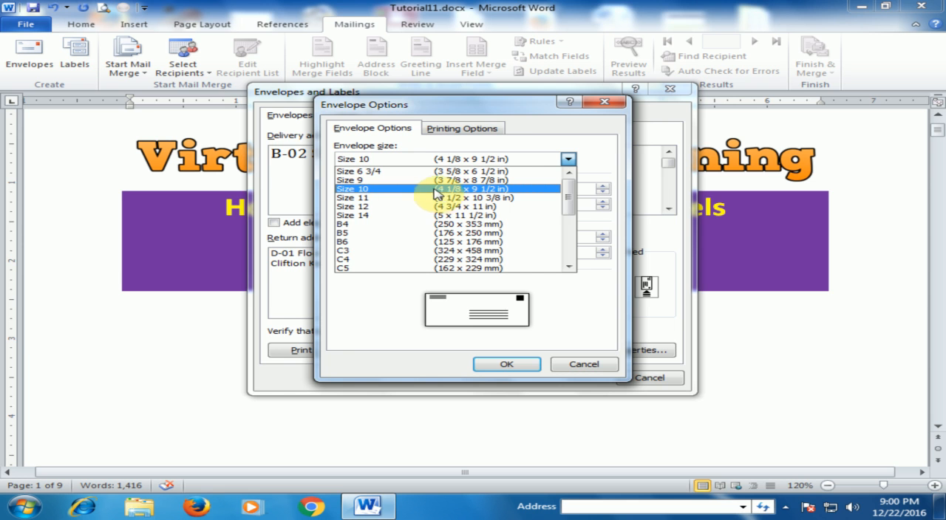
pyautogui.moveTo(358, 198)
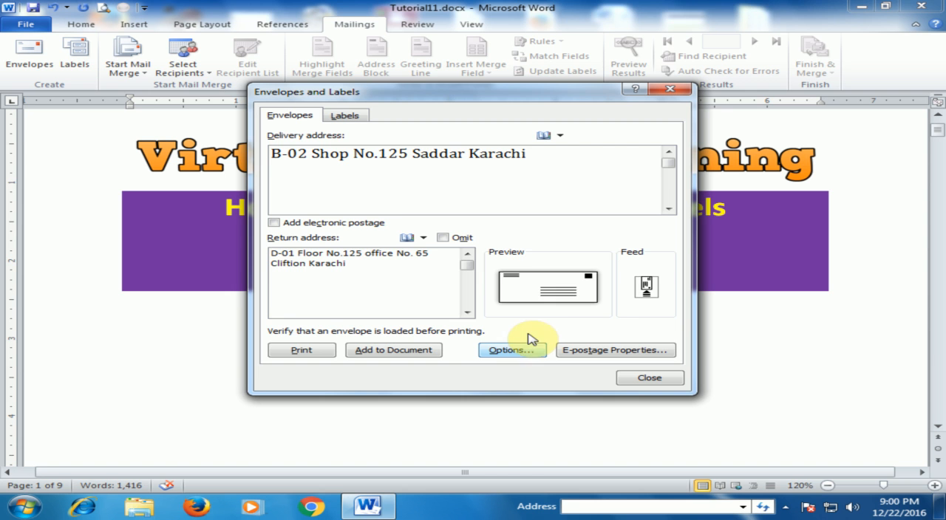
pyautogui.moveTo(518, 309)
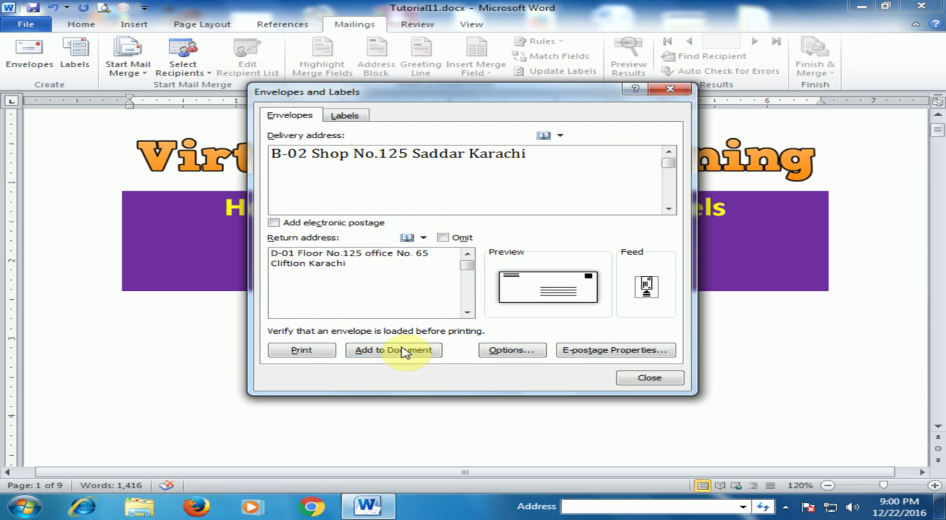
pyautogui.moveTo(410, 362)
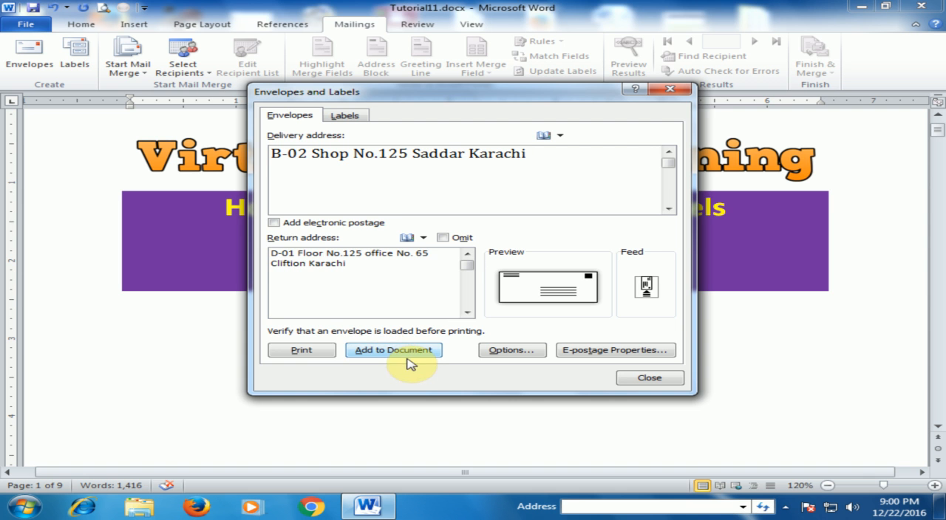
# Add the envelope to the document without saving the return address as default.
pyautogui.click(394, 349)
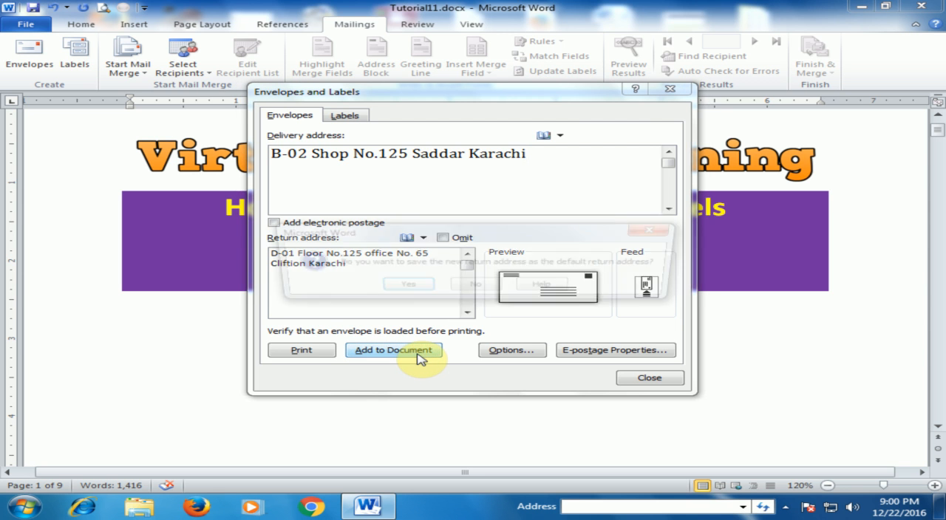
pyautogui.click(393, 350)
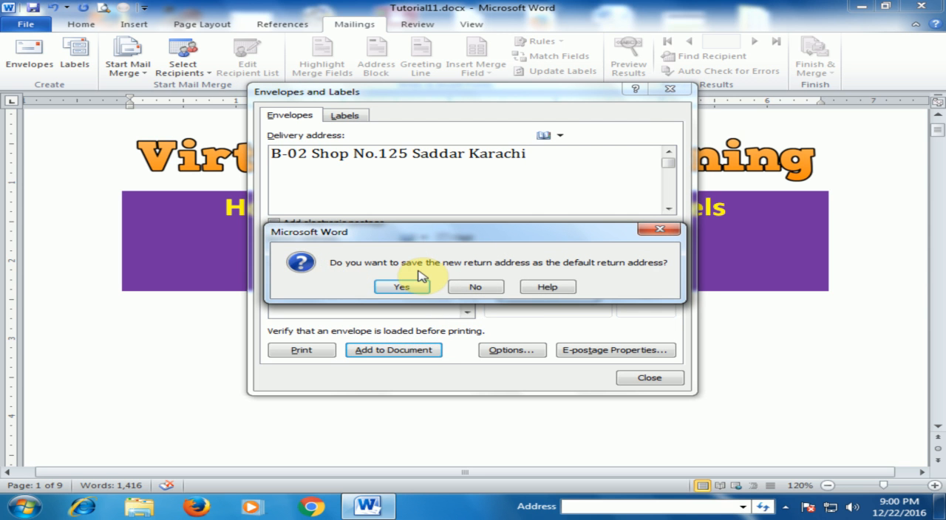
pyautogui.moveTo(658, 276)
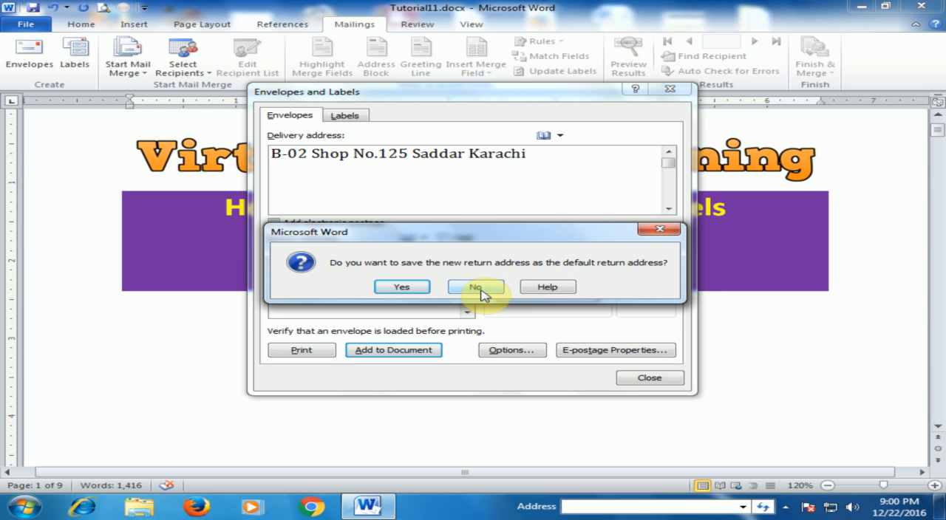
pyautogui.click(475, 286)
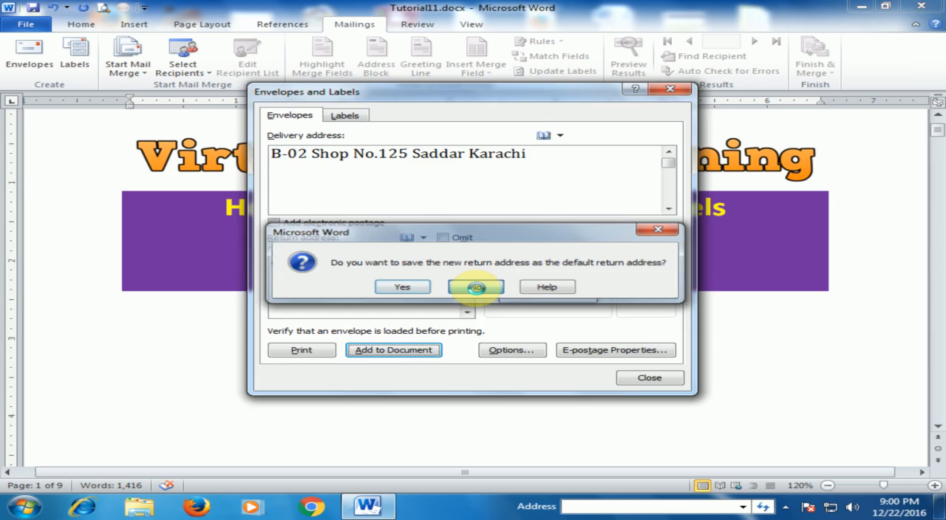
pyautogui.click(476, 287)
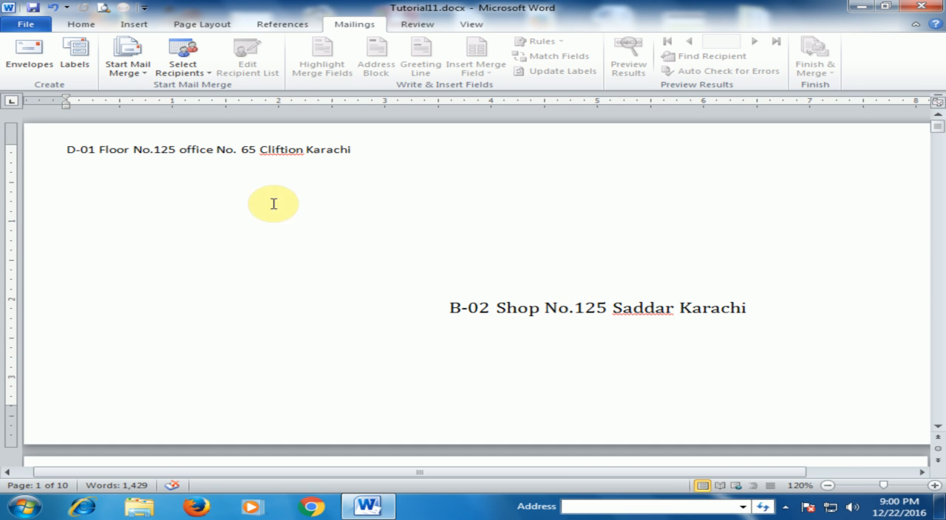
pyautogui.moveTo(313, 305)
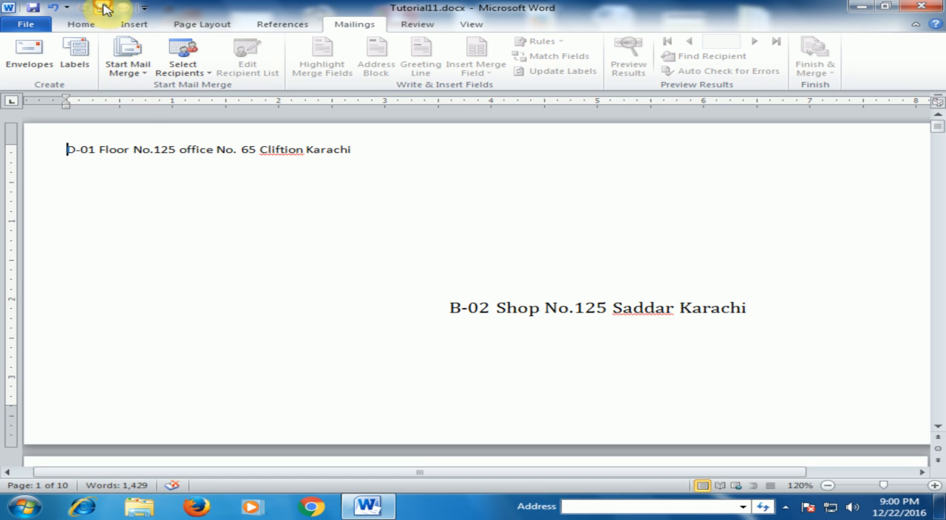
pyautogui.click(26, 24)
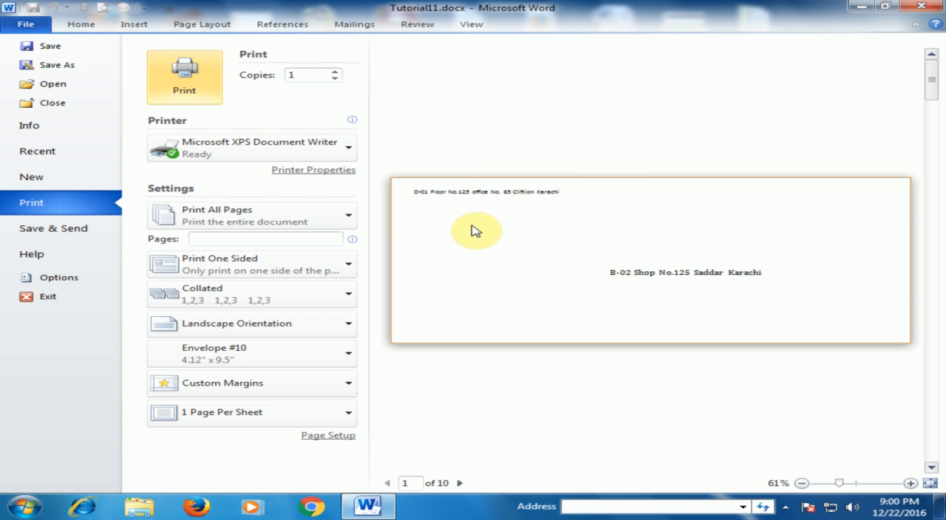
pyautogui.moveTo(493, 214)
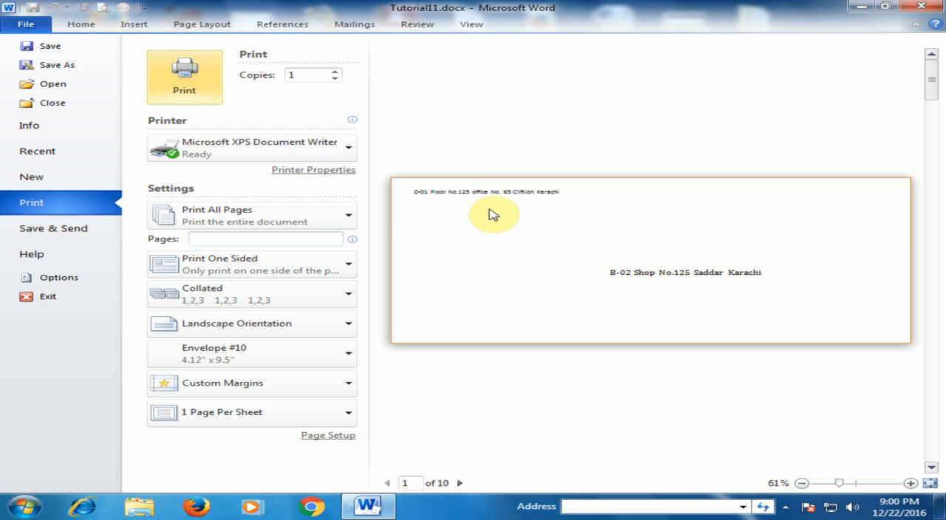
pyautogui.moveTo(728, 271)
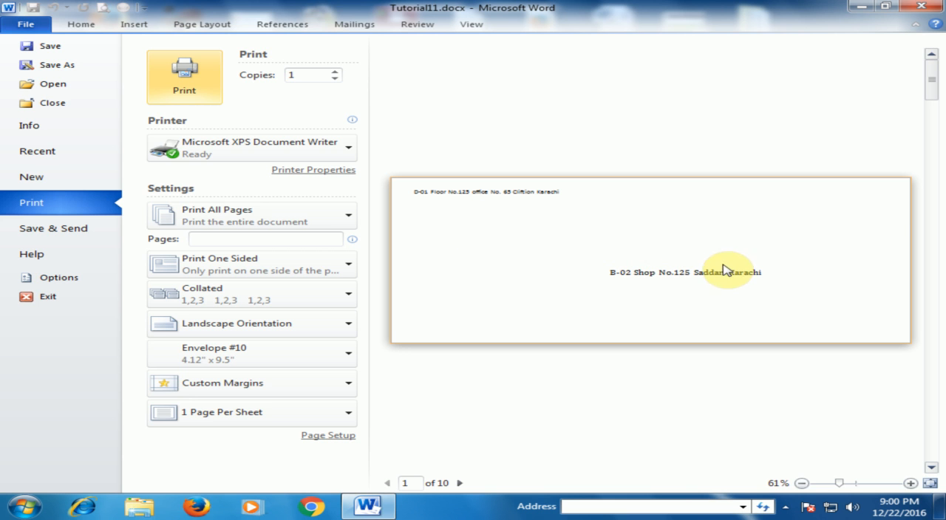
pyautogui.moveTo(467, 233)
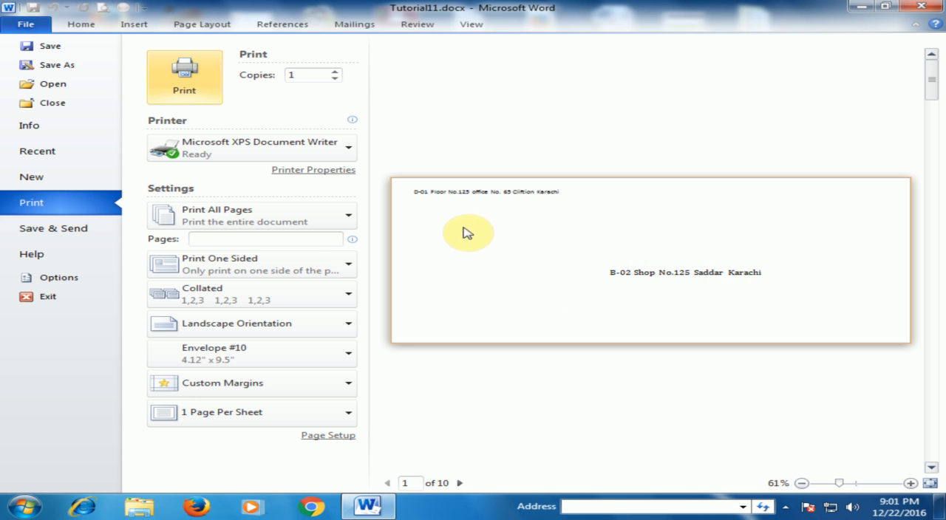
pyautogui.moveTo(467, 309)
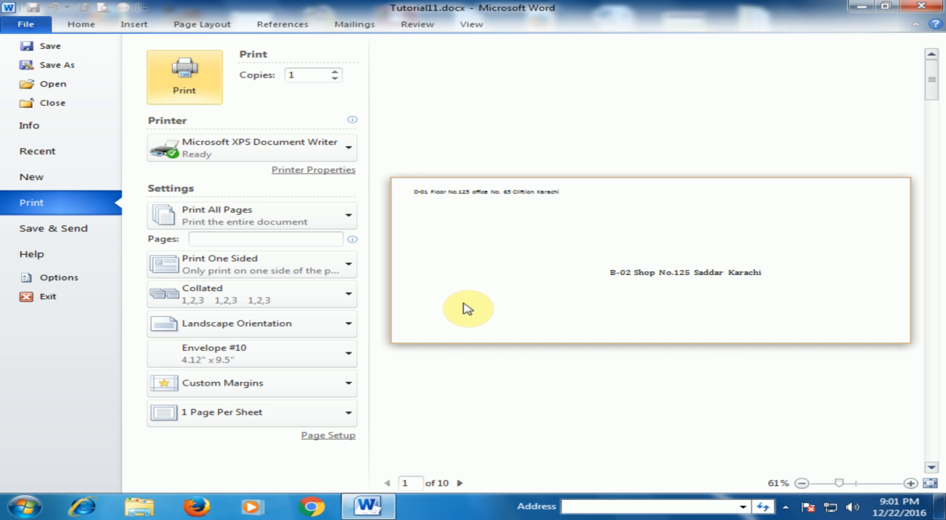
pyautogui.moveTo(81, 24)
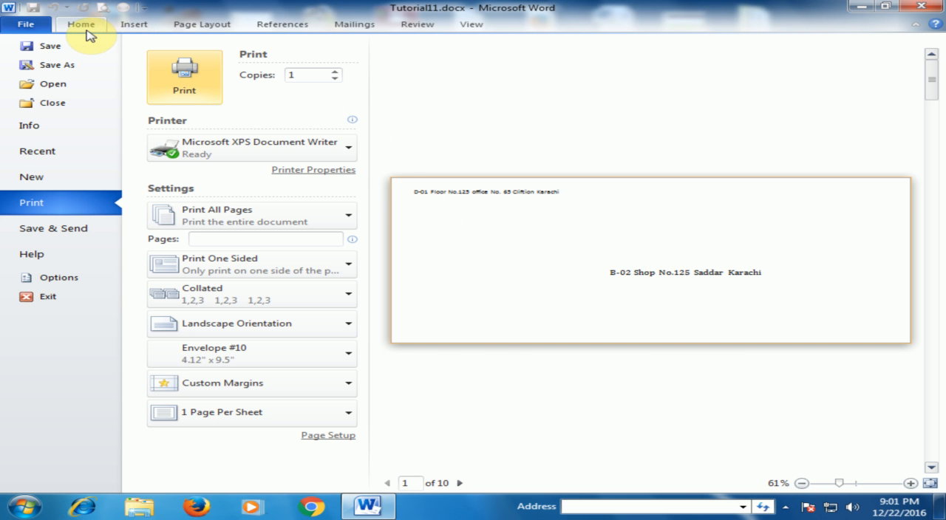
pyautogui.click(81, 24)
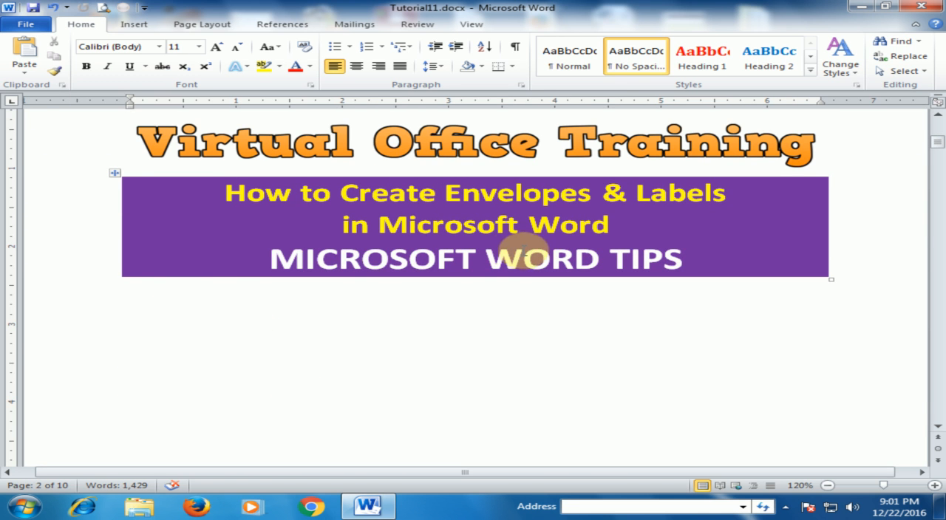
pyautogui.moveTo(677, 200)
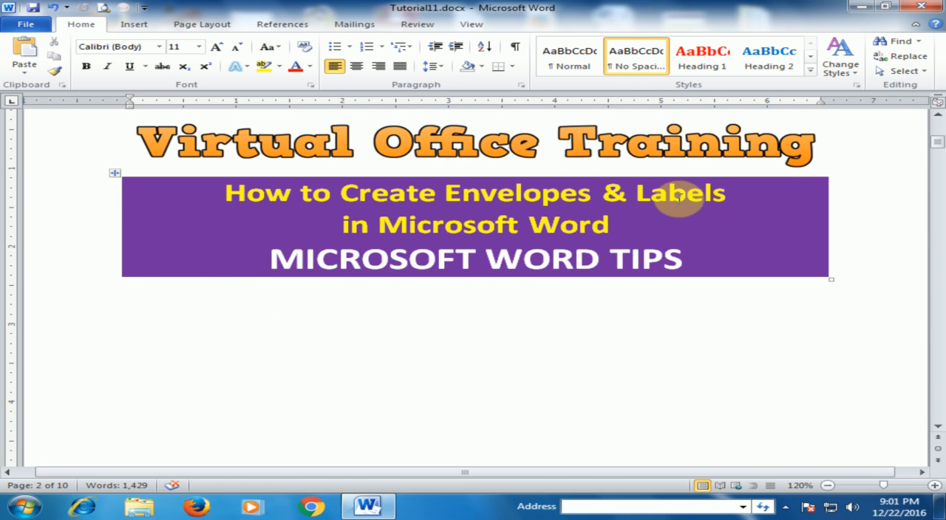
pyautogui.moveTo(725, 203)
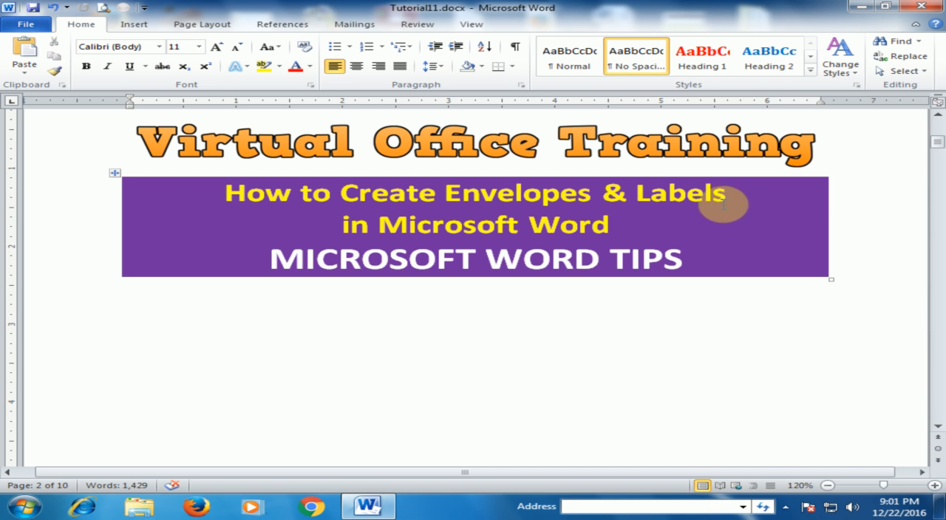
# Set up labels for the Saddar Karachi address using Microsoft 30 Per Page address labels.
pyautogui.click(354, 25)
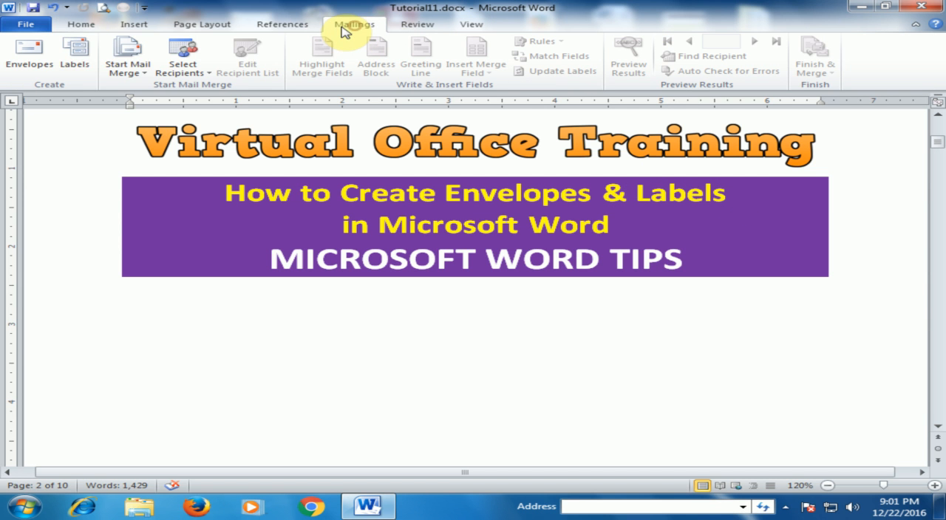
pyautogui.click(75, 57)
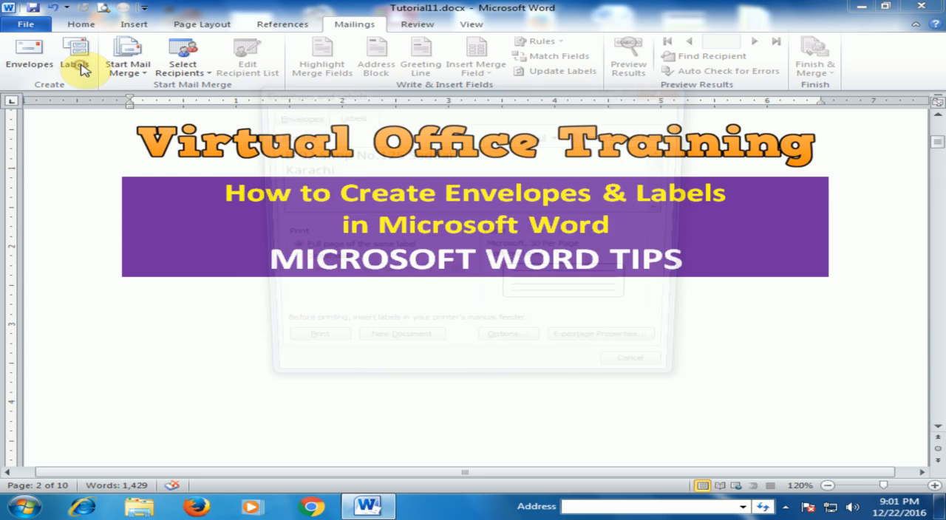
pyautogui.click(74, 55)
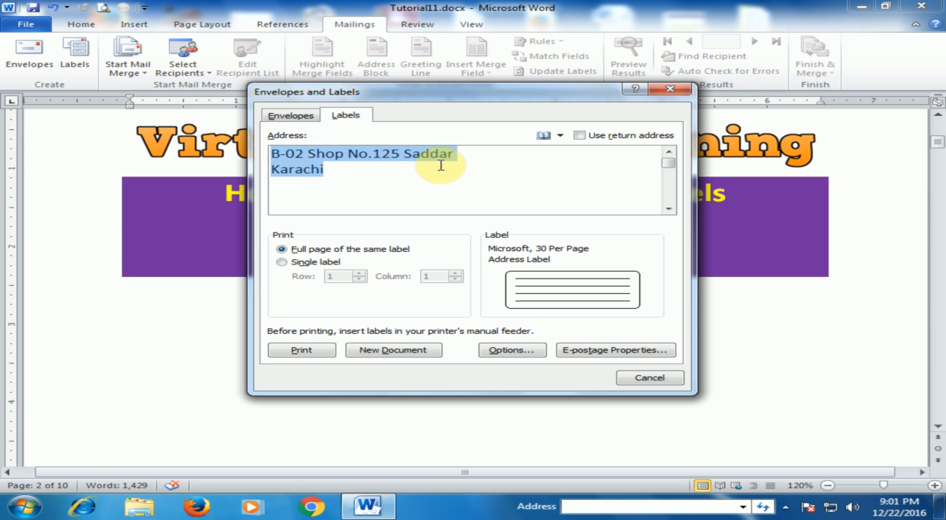
pyautogui.moveTo(392, 192)
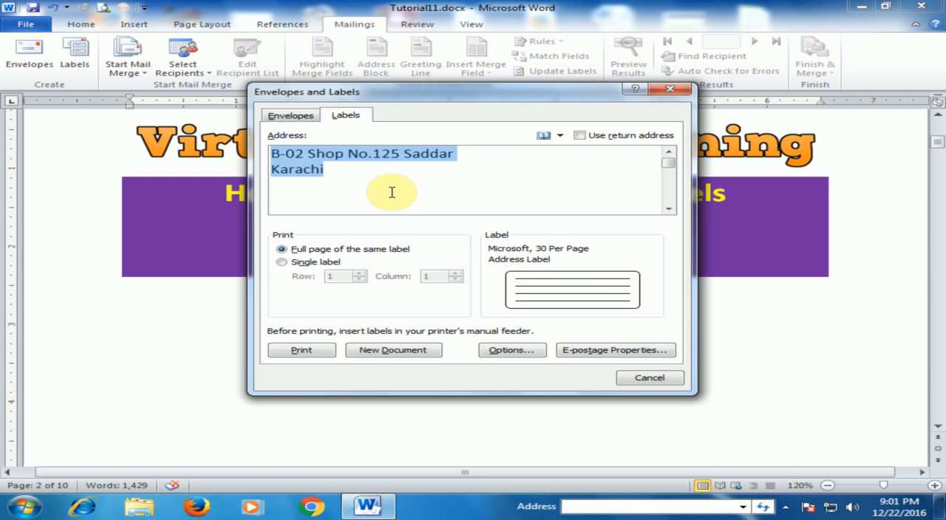
pyautogui.moveTo(524, 372)
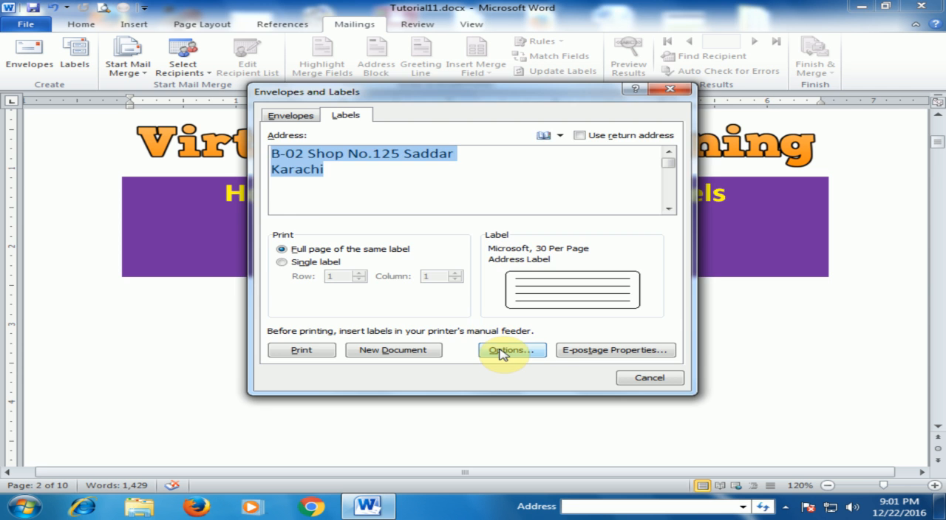
pyautogui.click(507, 350)
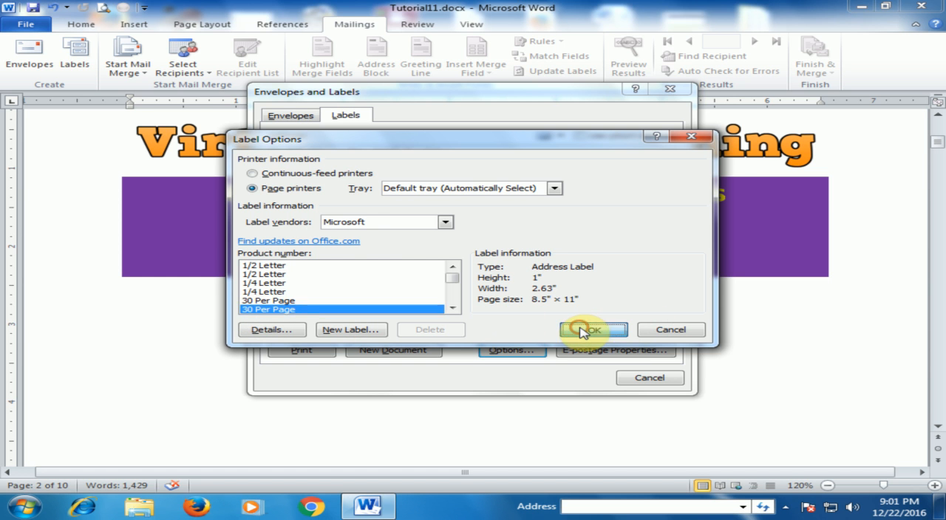
pyautogui.click(592, 329)
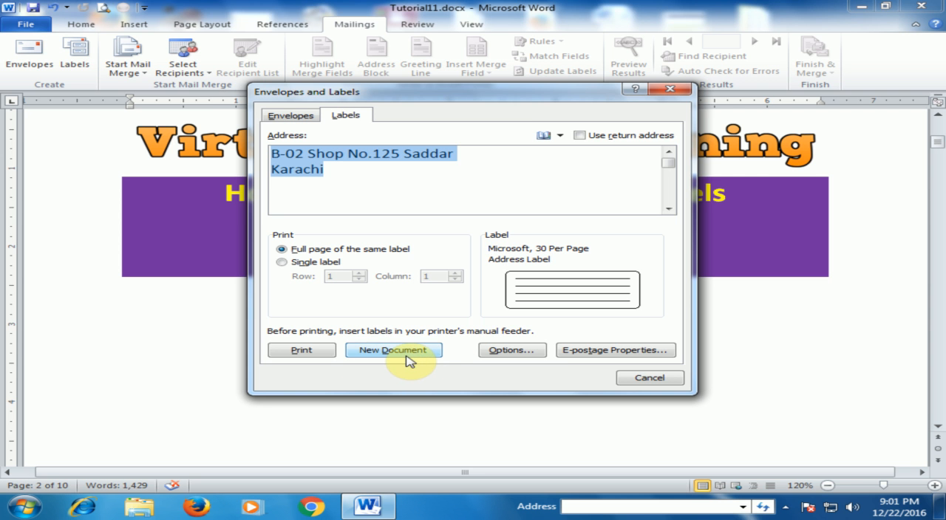
# Generate a new document of repeated address labels, review it, and close it unsaved.
pyautogui.click(393, 350)
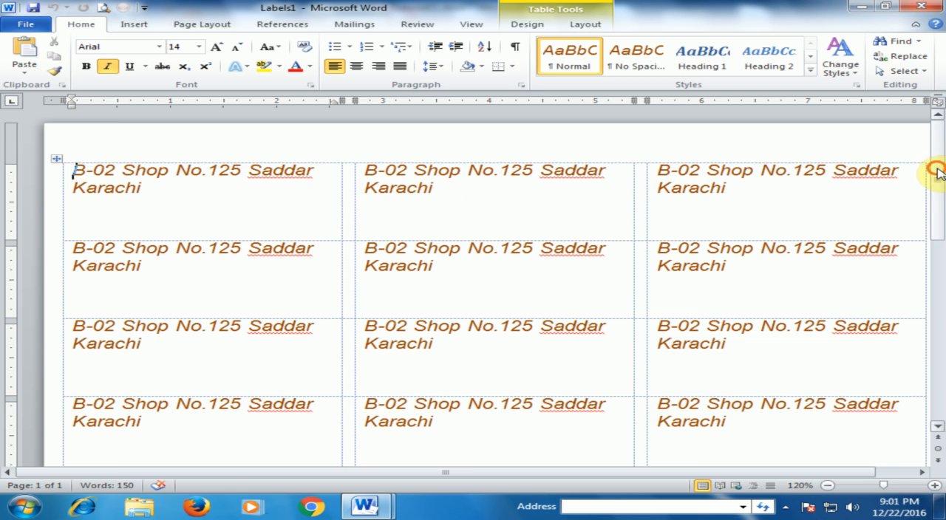
pyautogui.scroll(-3)
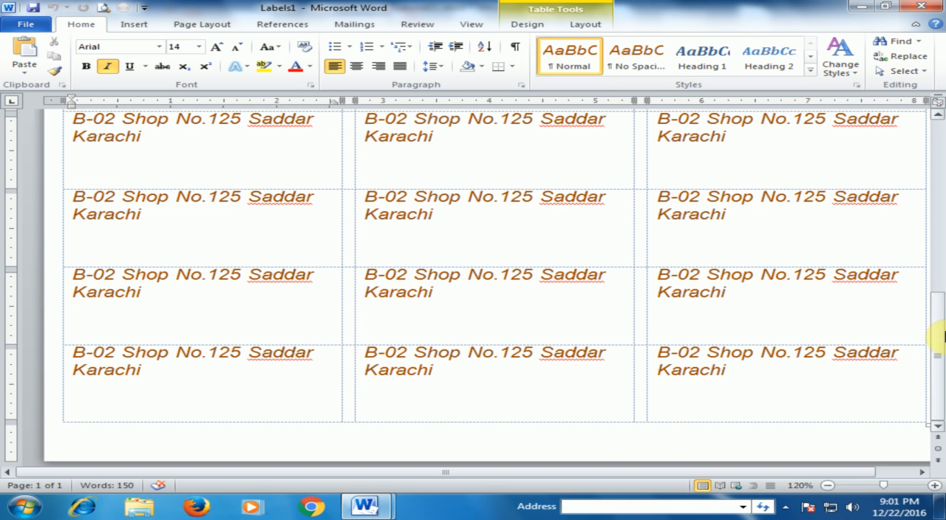
pyautogui.moveTo(886, 240)
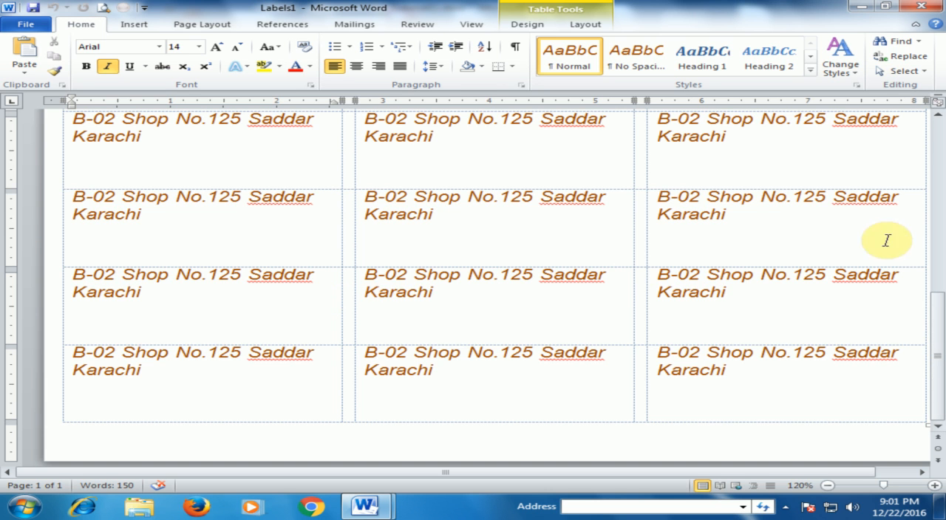
pyautogui.moveTo(410, 240)
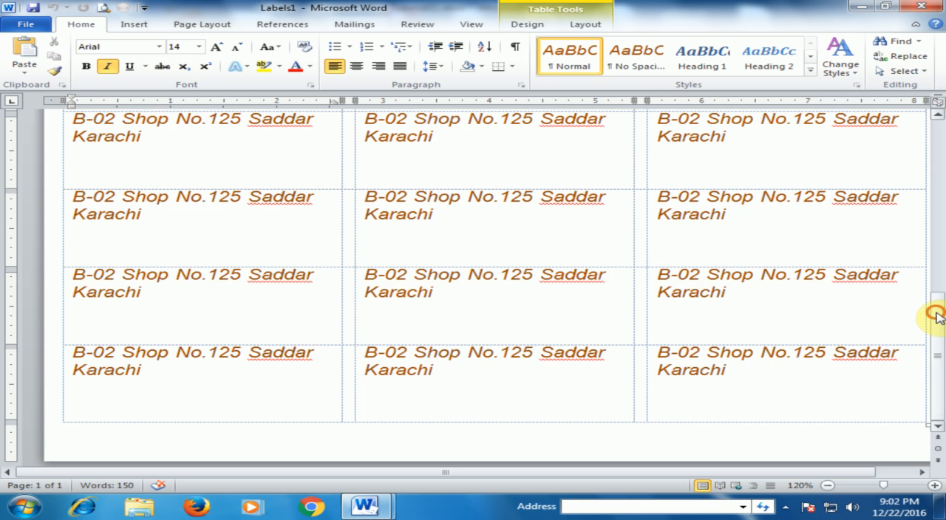
pyautogui.scroll(3)
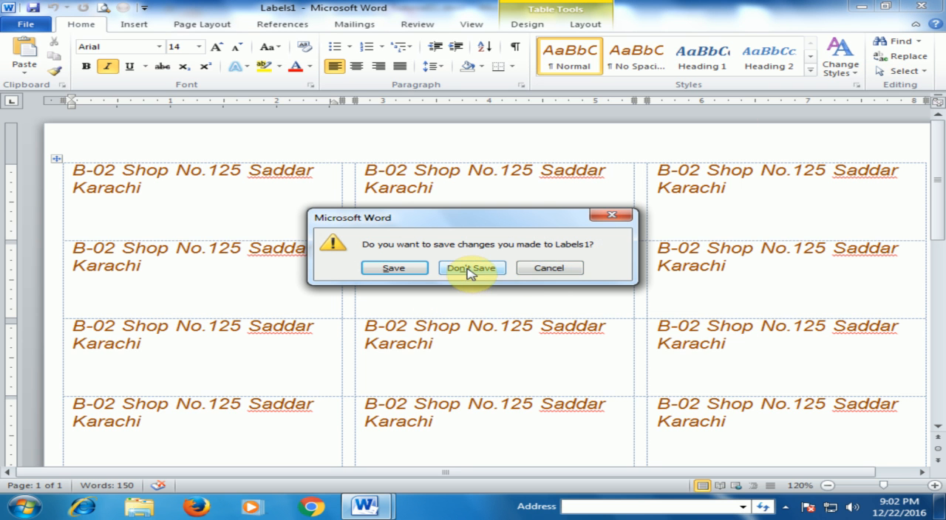
pyautogui.click(472, 267)
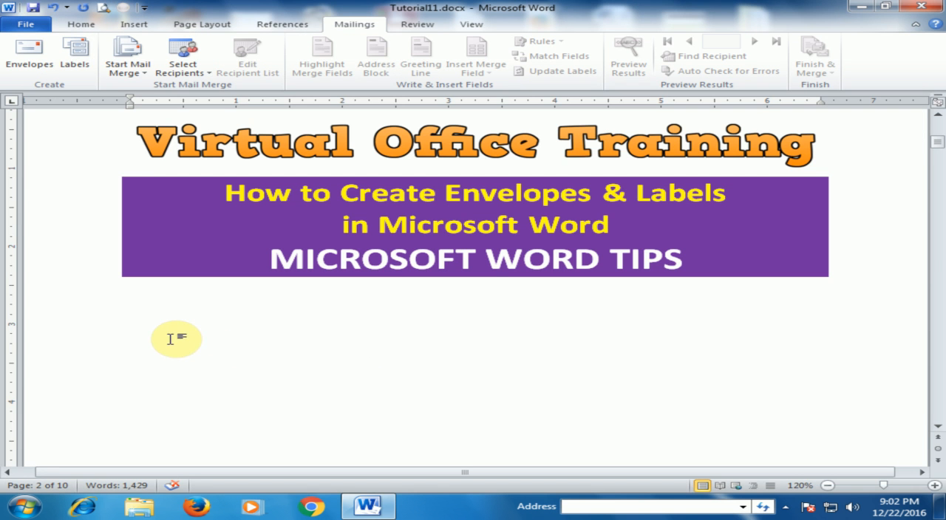
pyautogui.moveTo(232, 323)
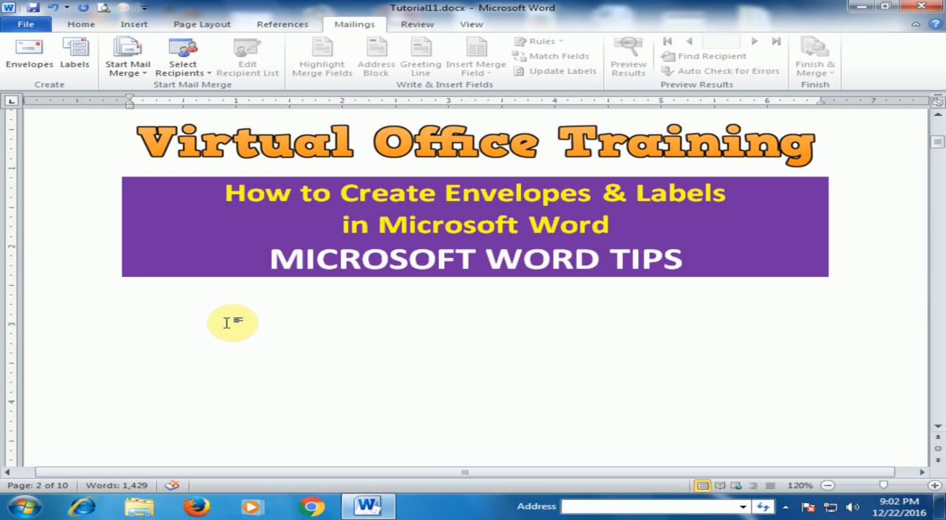